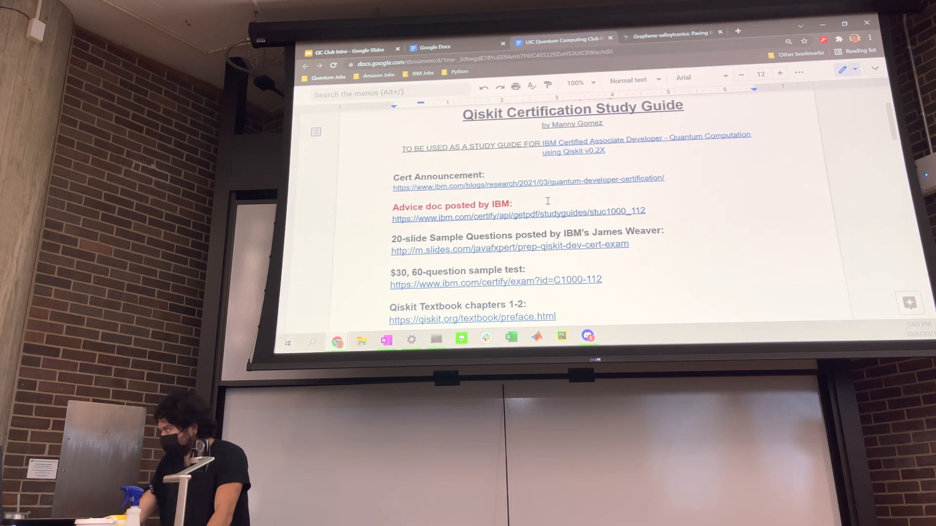
- Scroll the study guide to the Addtl references and reach the Cert Announcement link
scroll(up, 3)
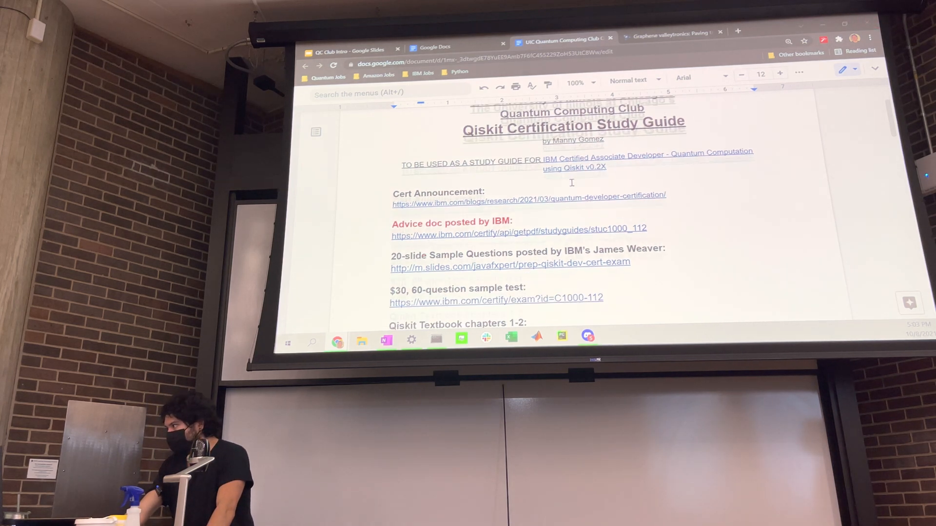
scroll(down, 3)
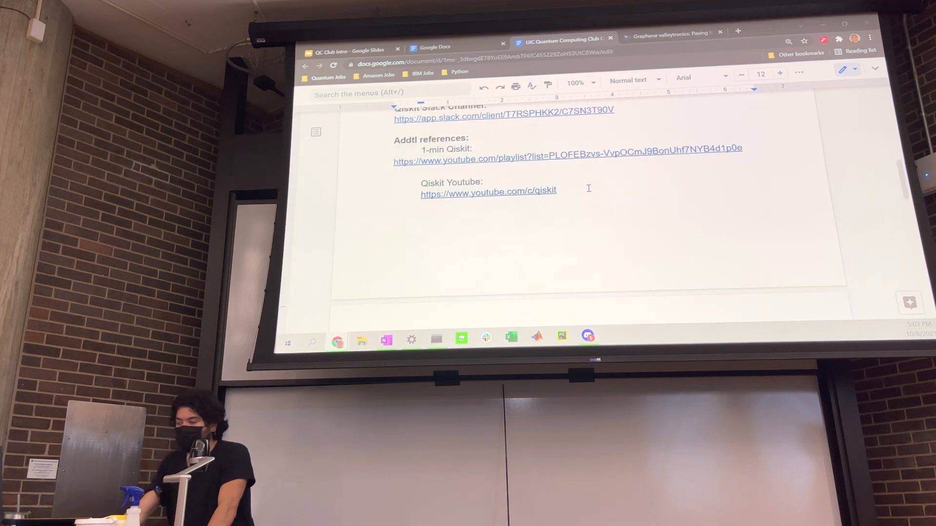
scroll(up, 3)
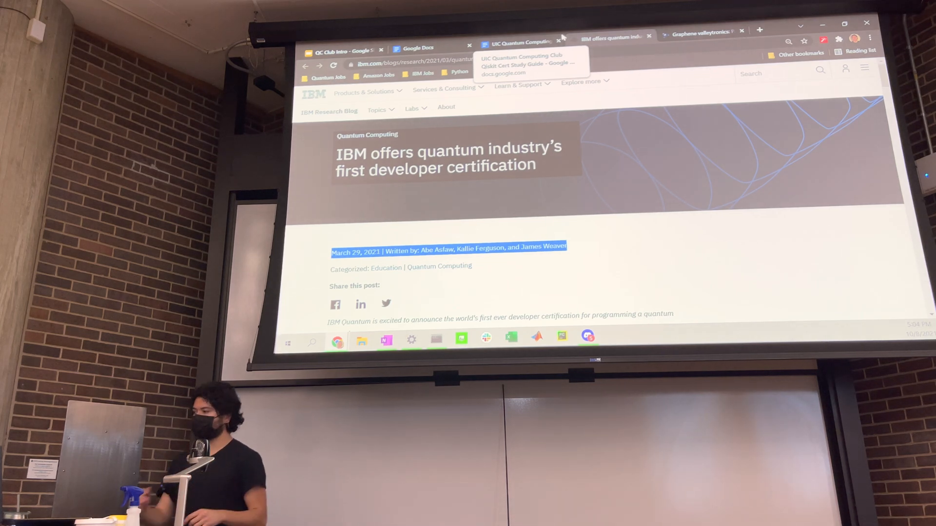
scroll(down, 3)
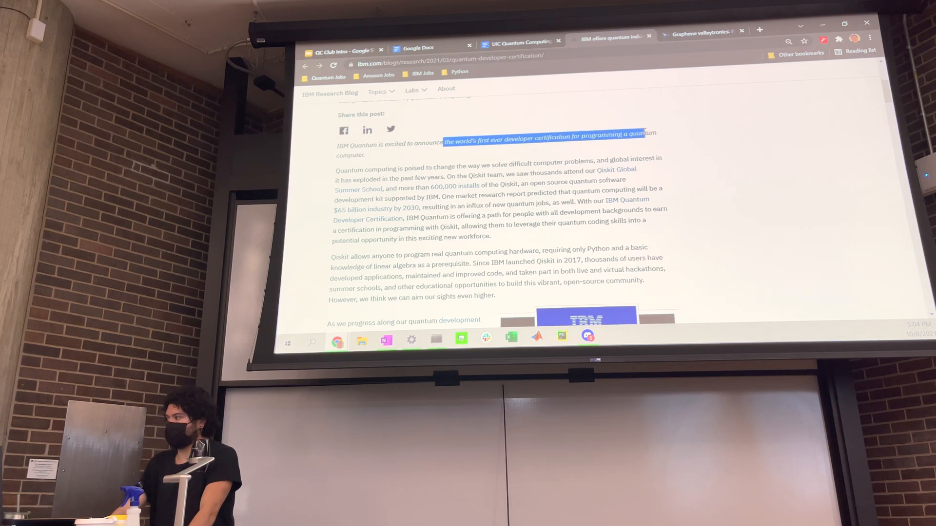
scroll(down, 3)
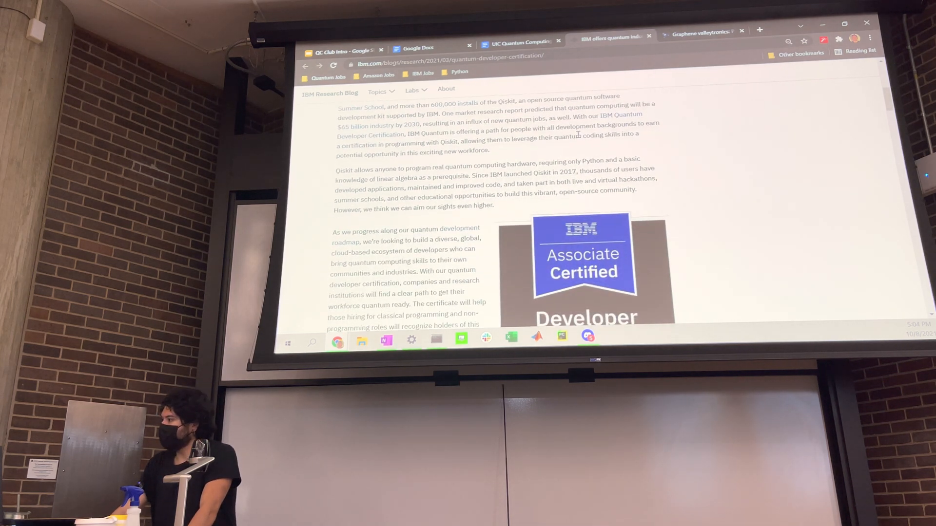
scroll(up, 3)
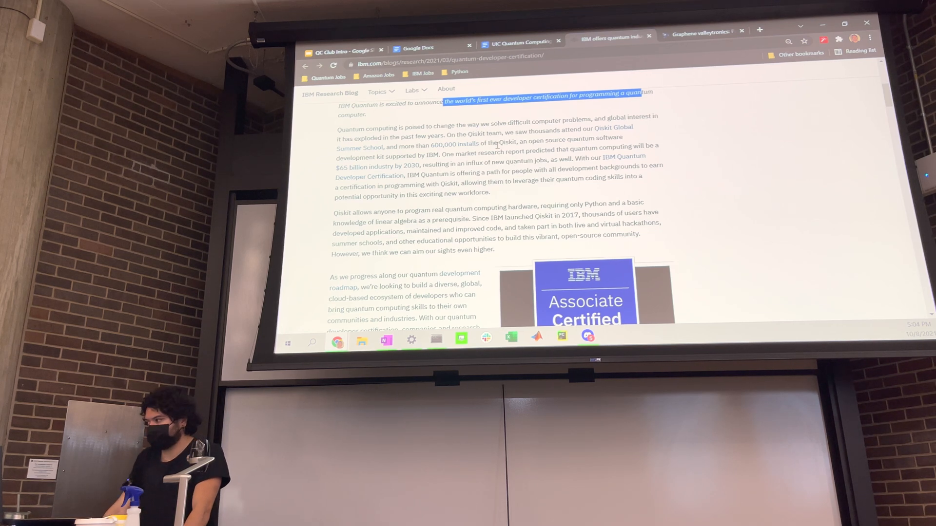
double_click(477, 134)
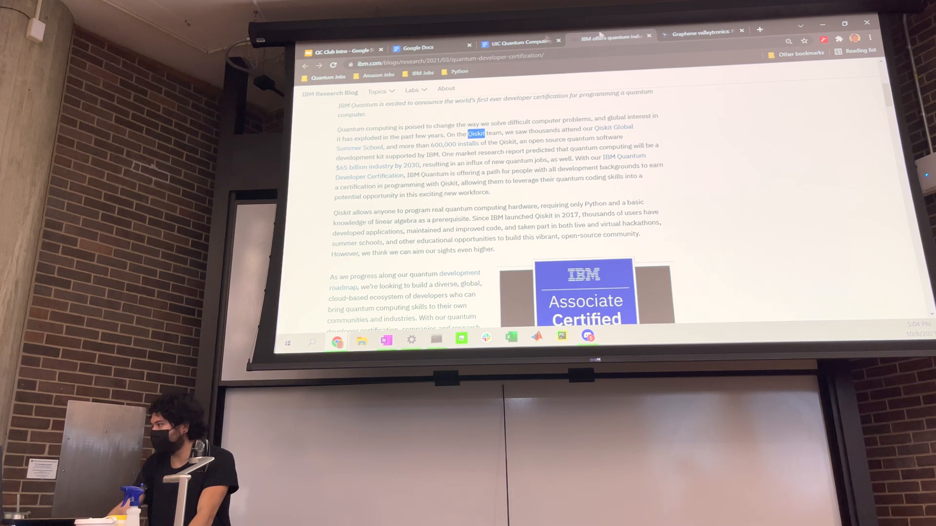
scroll(down, 3)
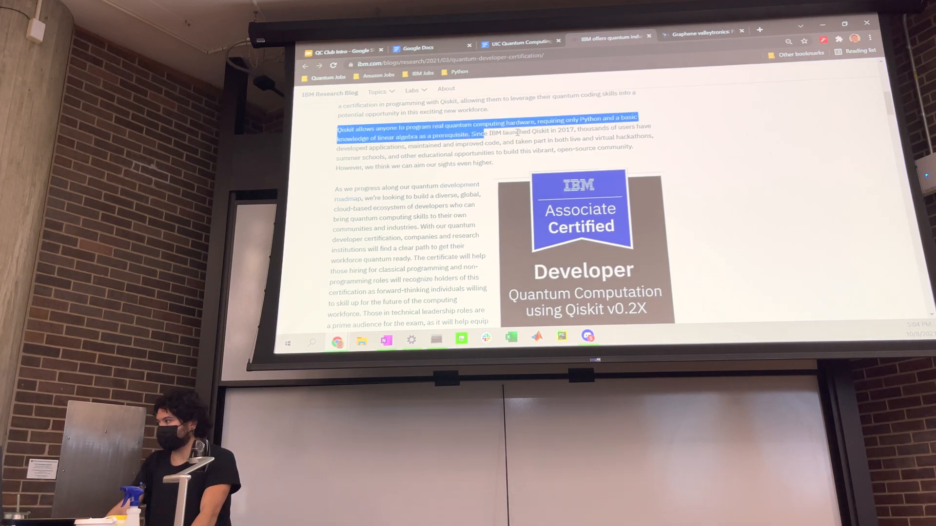
scroll(down, 3)
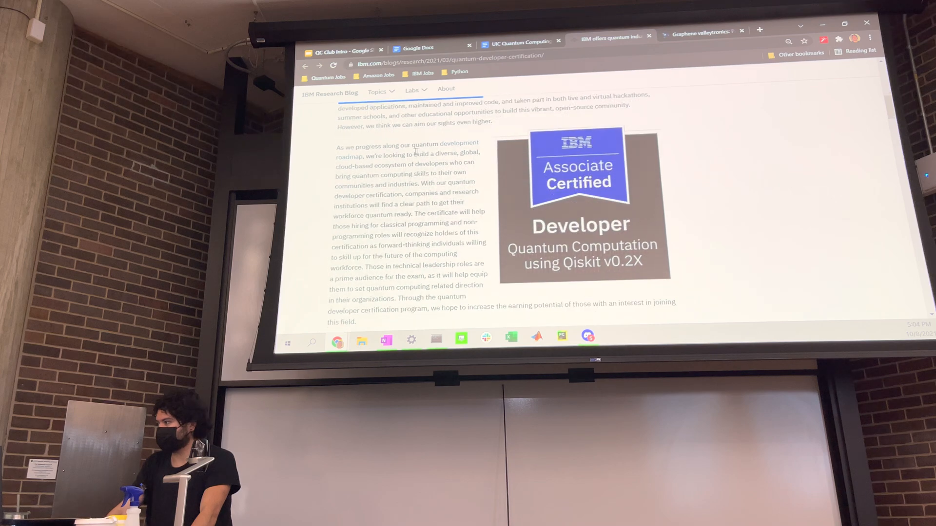
scroll(down, 3)
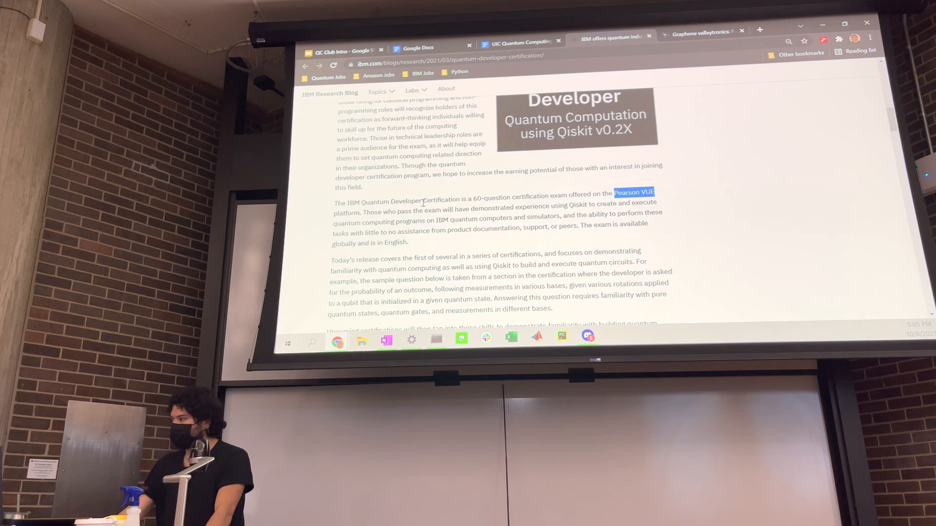
scroll(down, 3)
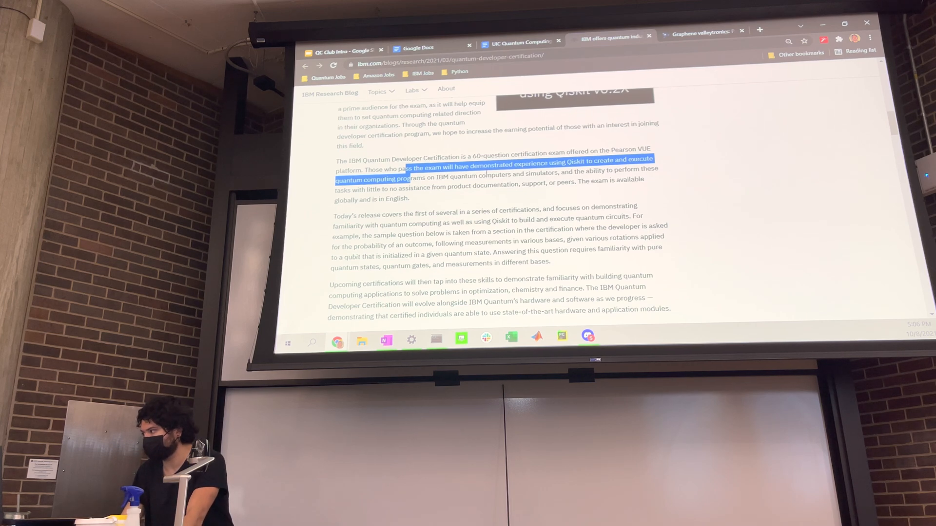
click(764, 57)
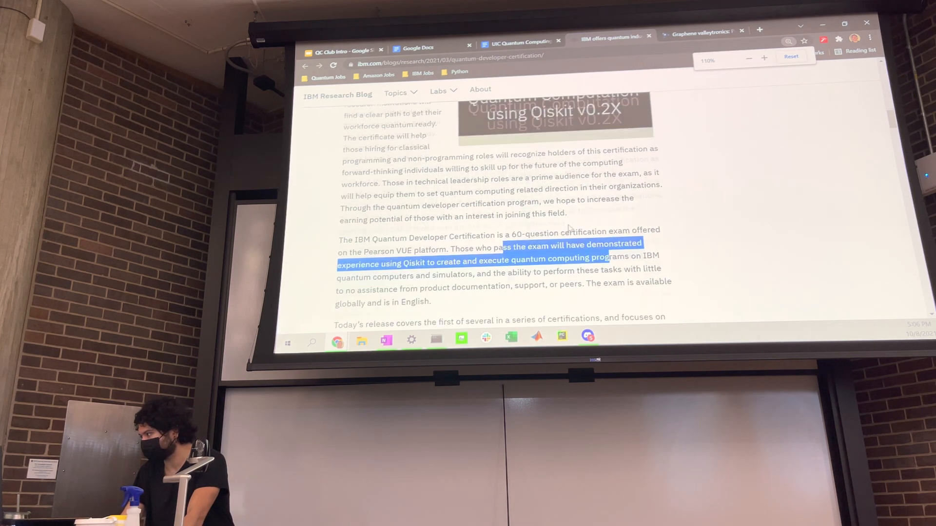
click(748, 58)
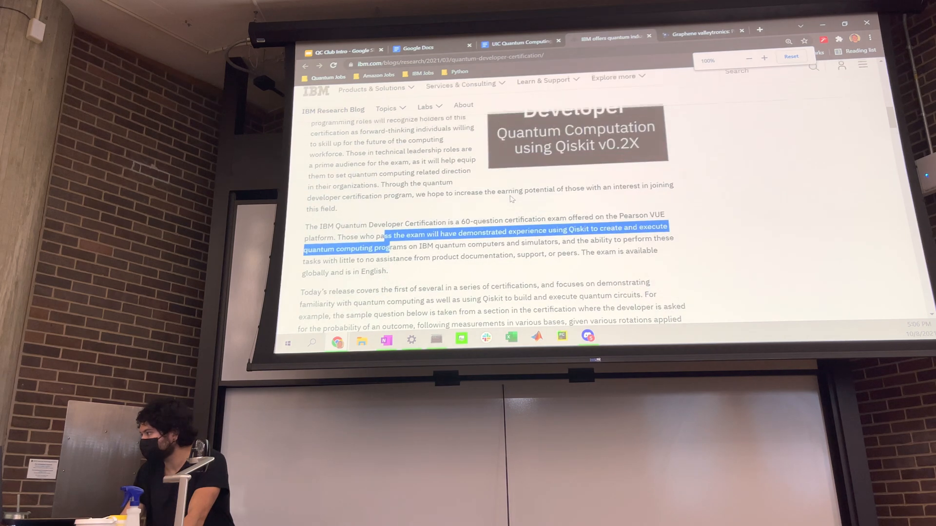
scroll(down, 3)
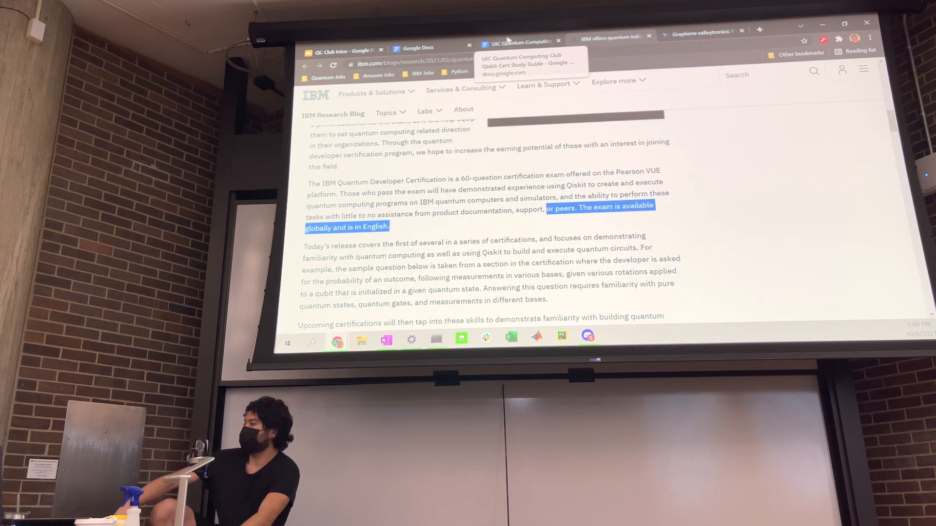
scroll(down, 3)
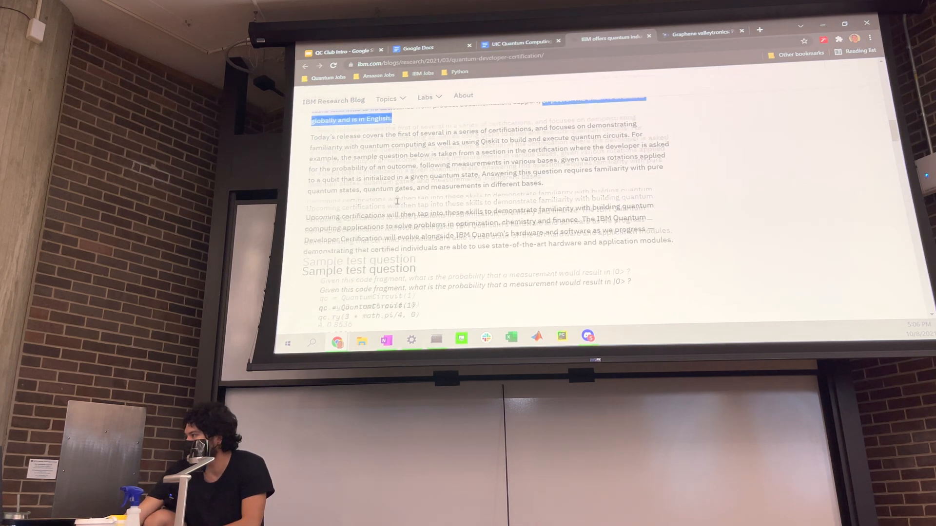
scroll(up, 3)
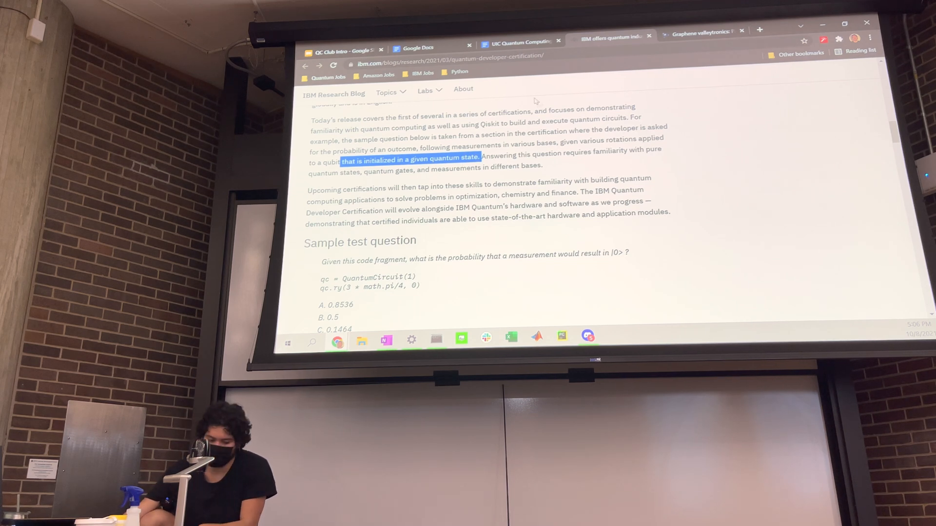
mouse_move(340, 49)
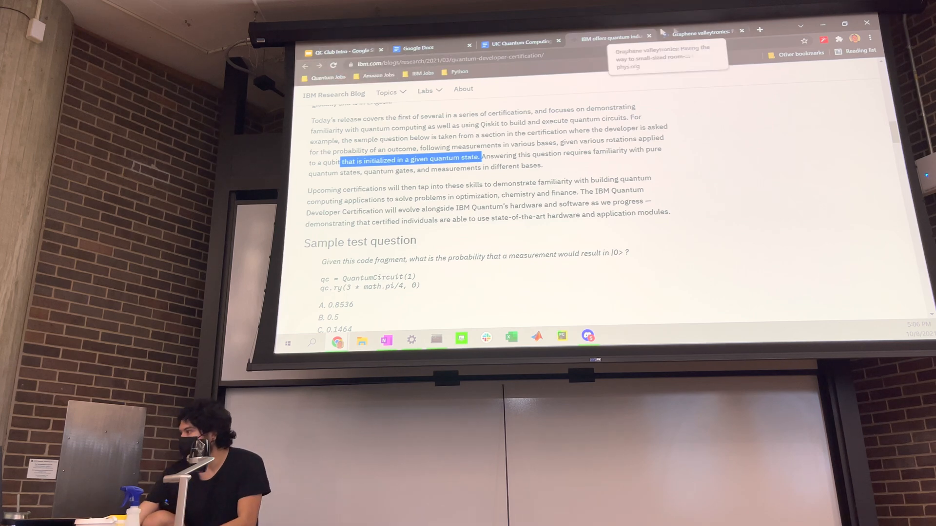
scroll(down, 3)
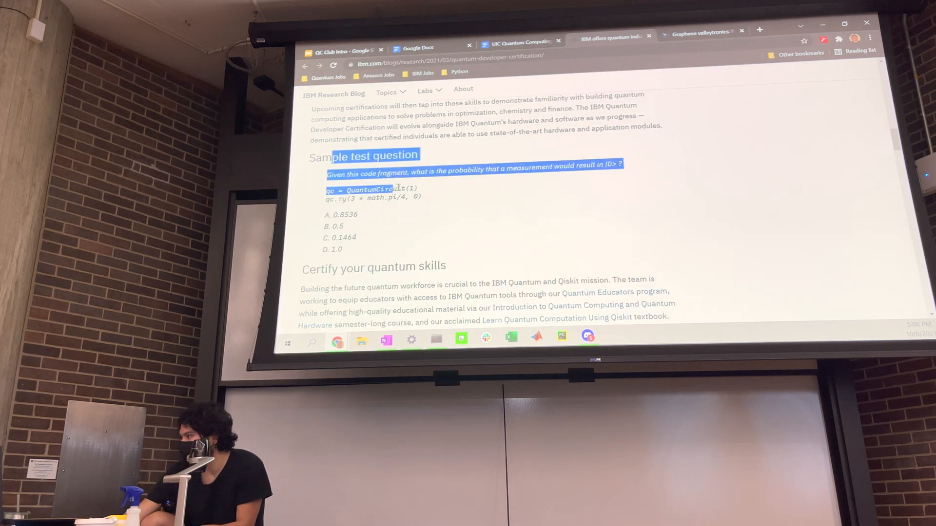
scroll(down, 3)
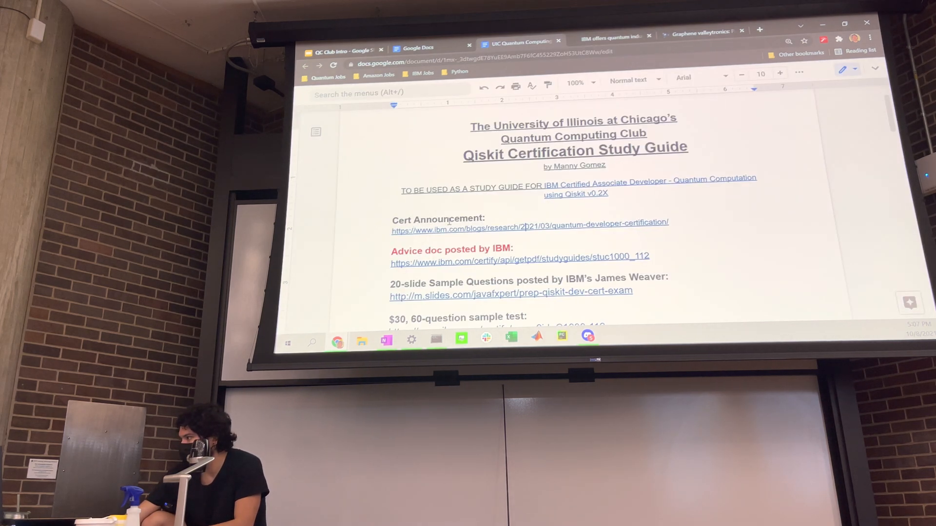
- Download the 'Advice doc posted by IBM' PDF and scroll through the remaining resource links
scroll(down, 3)
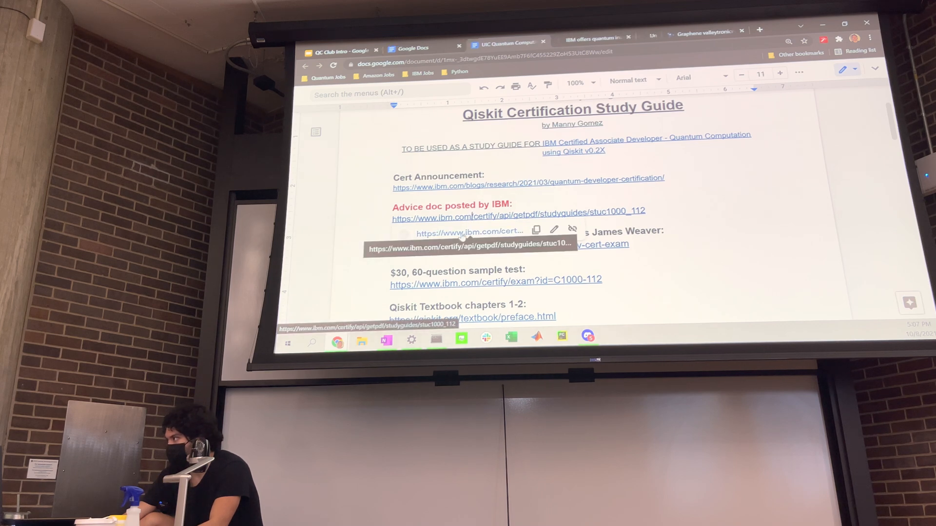
click(517, 218)
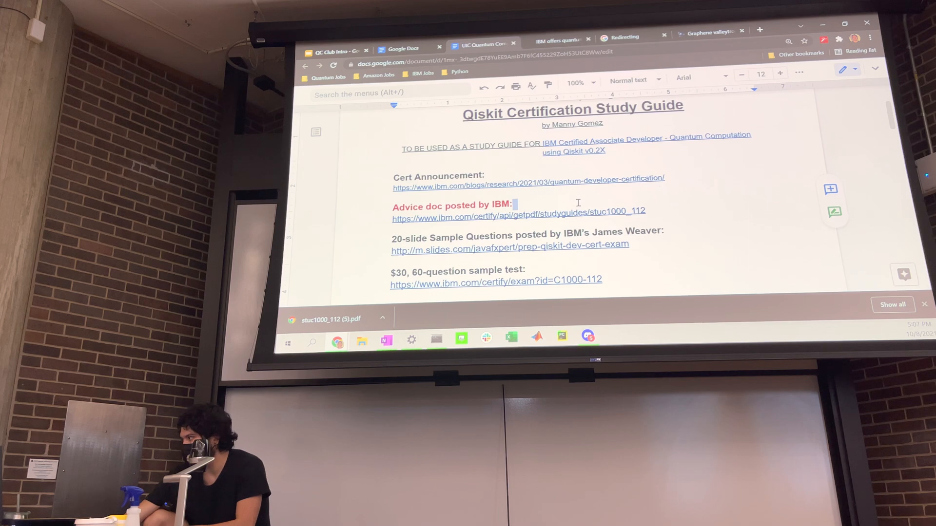
scroll(down, 3)
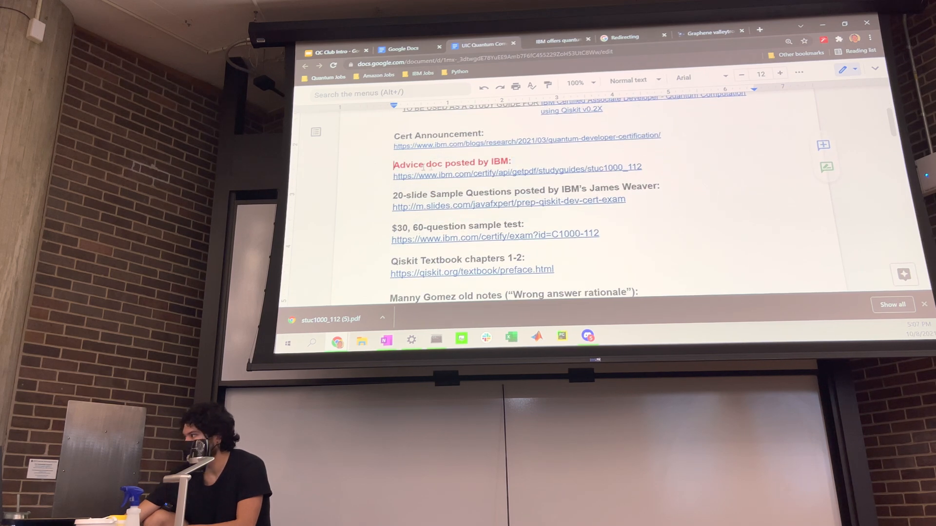
scroll(down, 3)
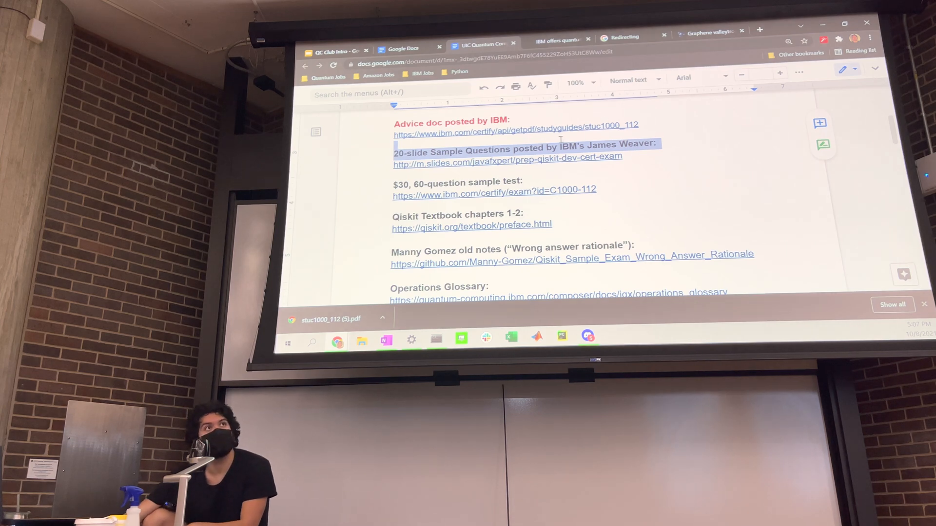
scroll(down, 3)
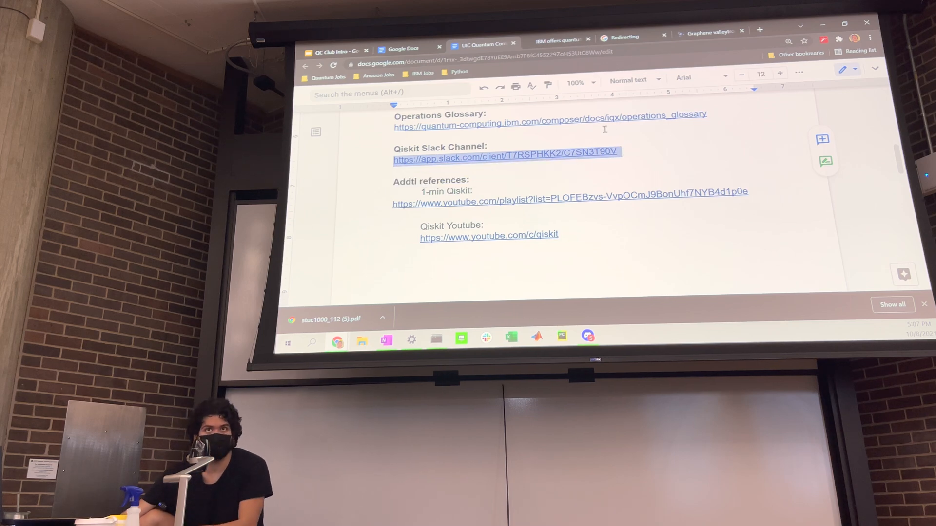
scroll(up, 3)
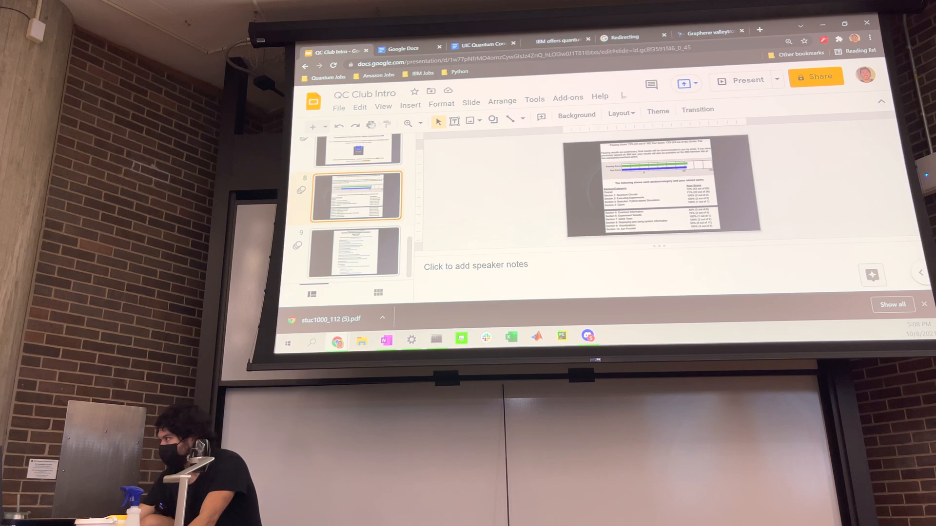
- Start presenting the QC Club Intro deck full screen via View > Present from slide 8
click(383, 99)
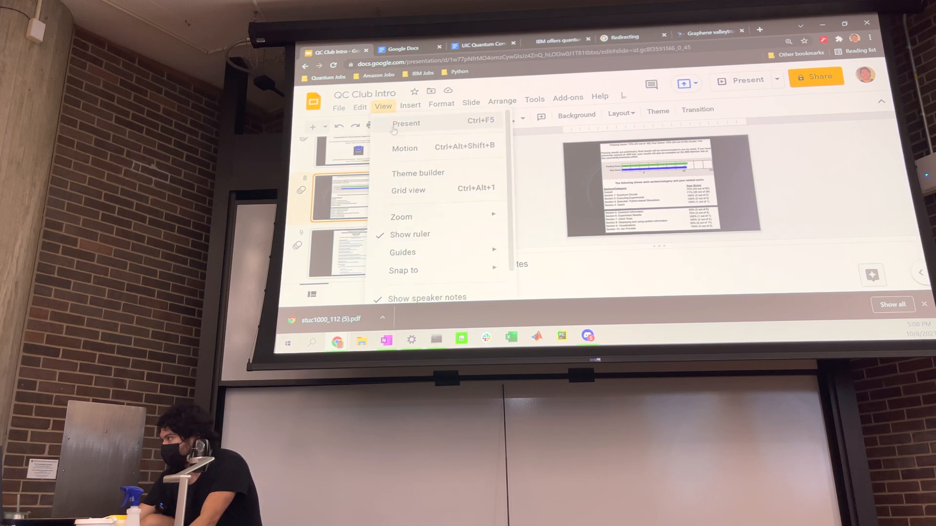
click(406, 123)
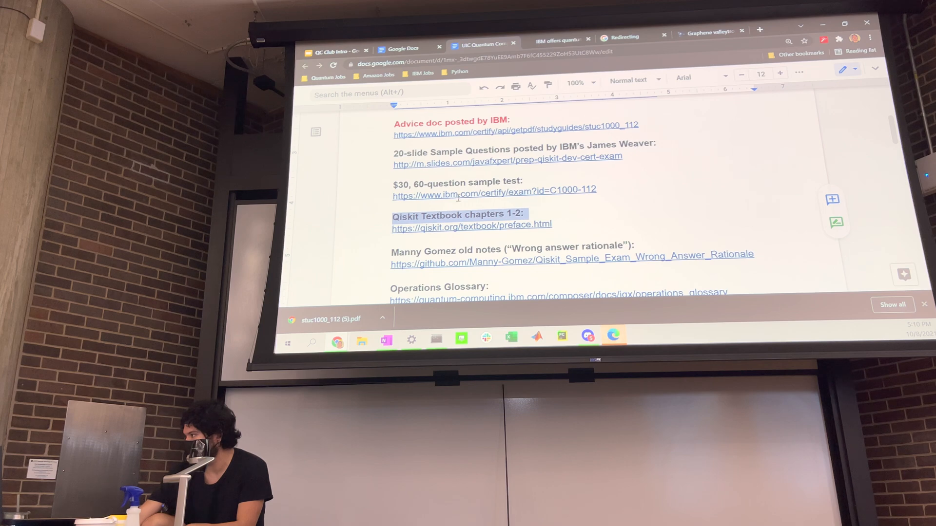
- Locate and follow the Operations Glossary link in the study guide
scroll(down, 3)
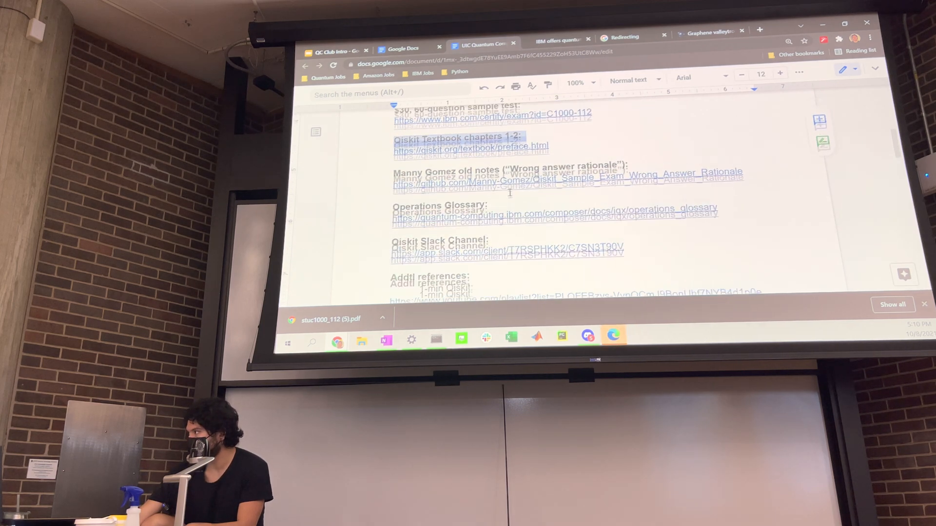
scroll(up, 3)
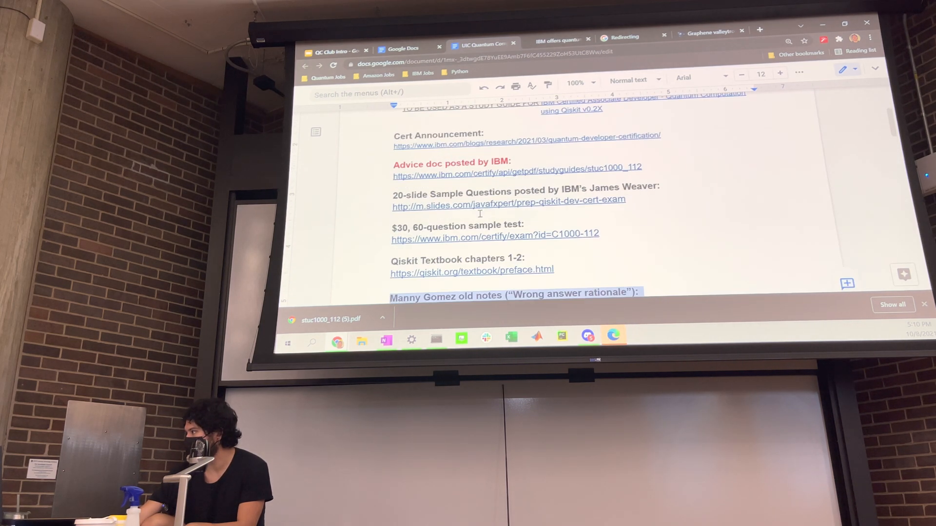
scroll(down, 3)
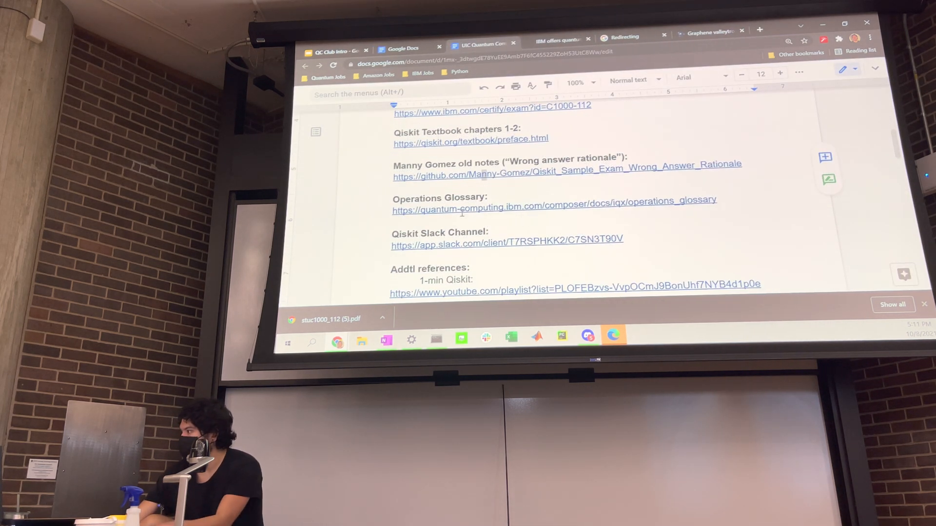
click(553, 211)
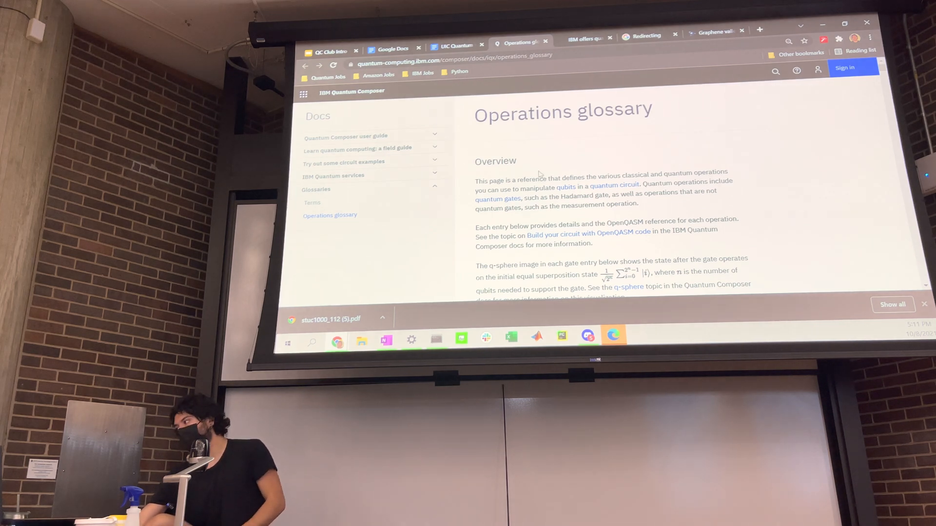
- Scroll through the glossary overview and the NOT and CNOT gate entries
scroll(down, 3)
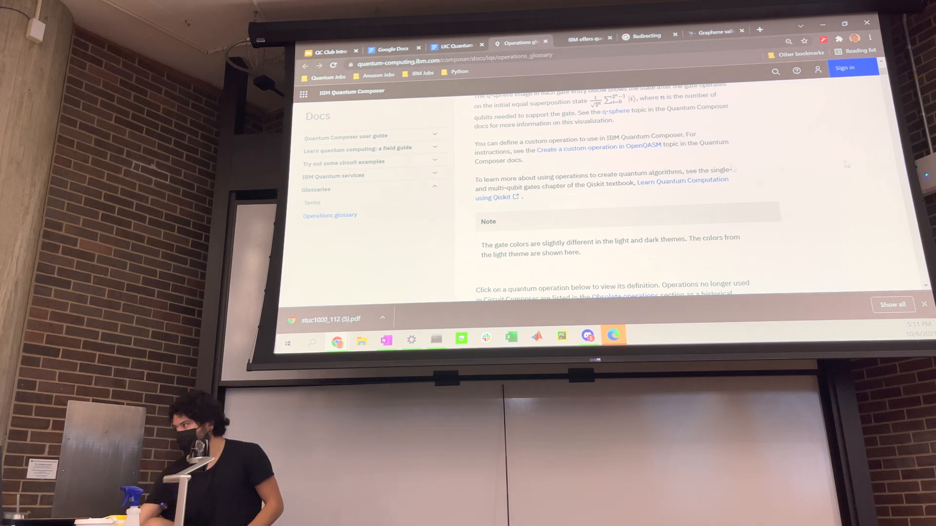
scroll(down, 3)
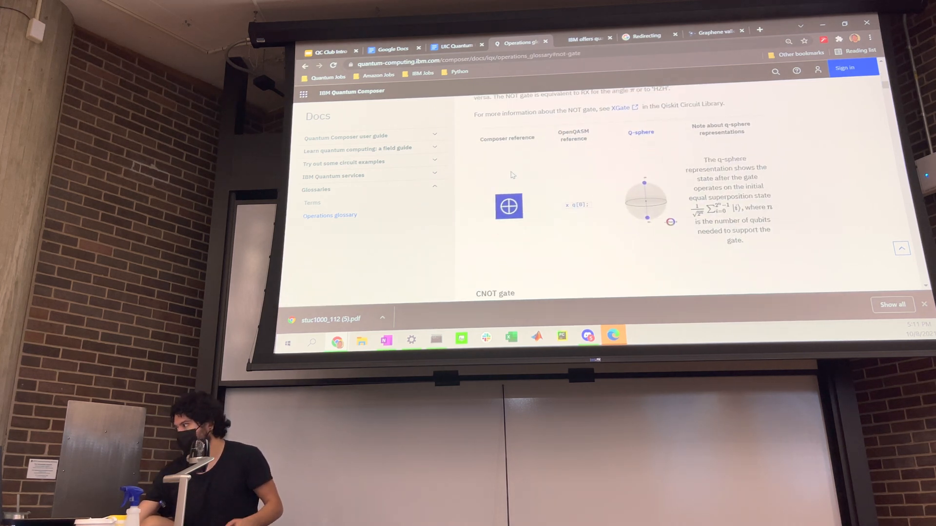
scroll(down, 3)
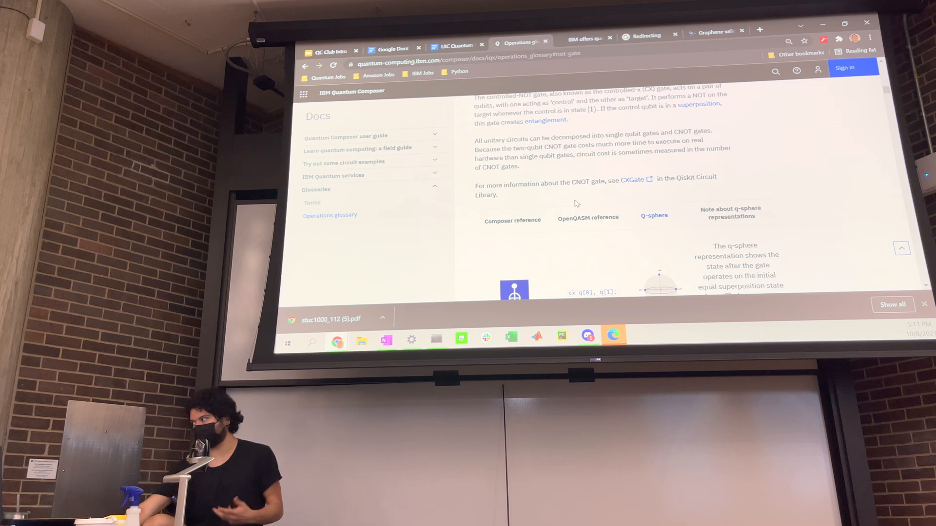
scroll(up, 3)
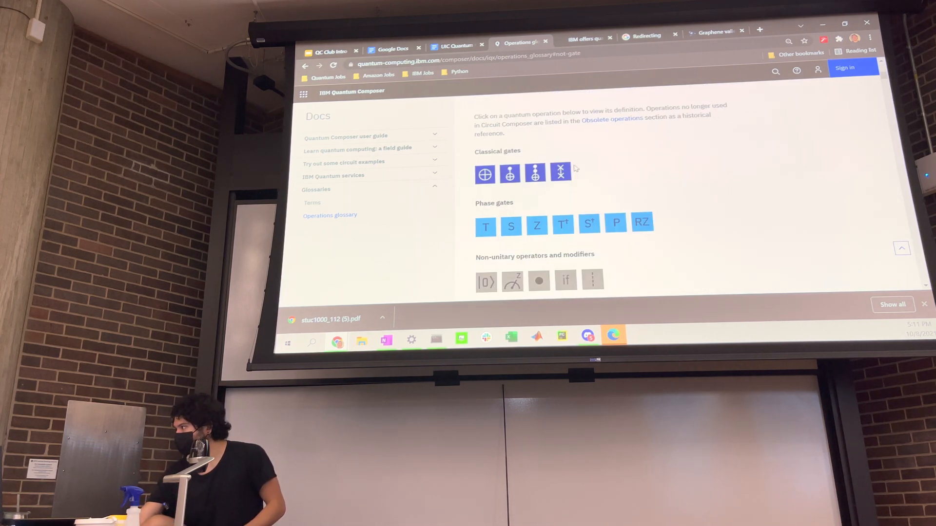
- Browse the classical, phase, Hadamard and quantum gate groups, then scroll back to the overview
scroll(down, 3)
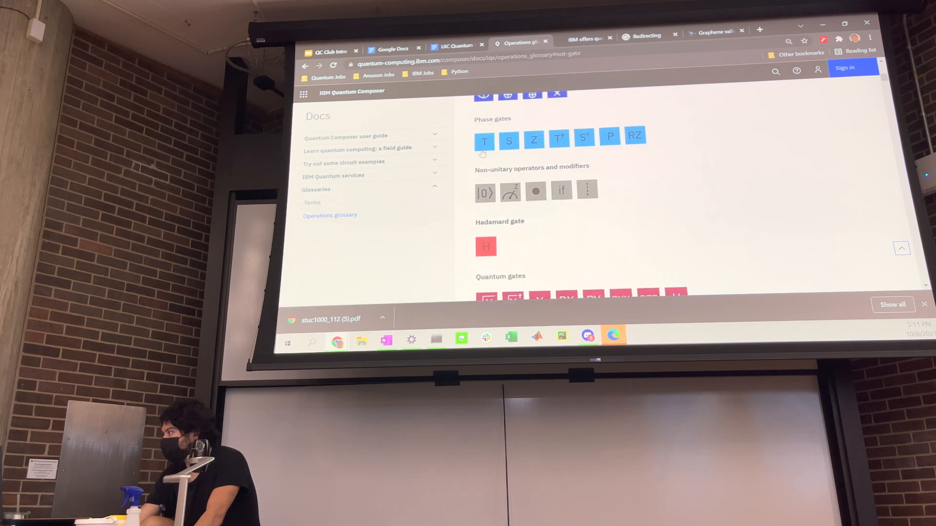
scroll(down, 3)
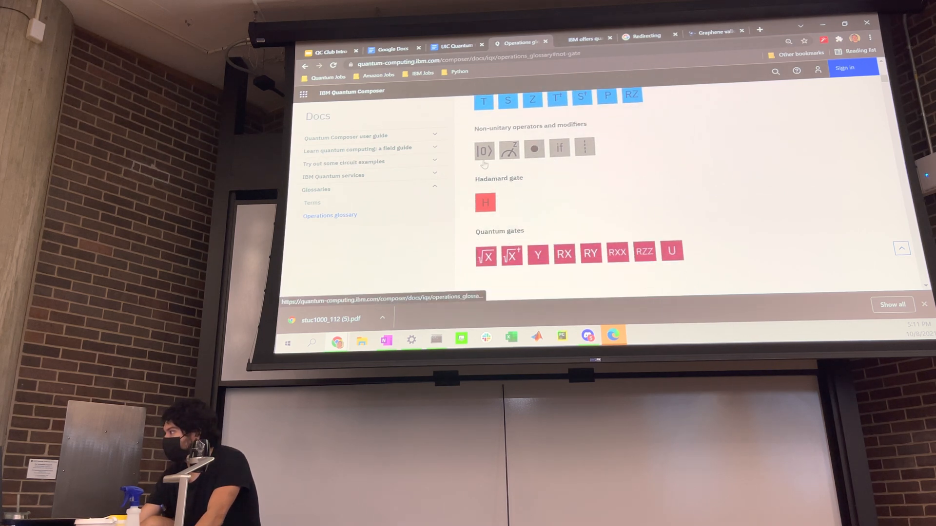
scroll(down, 3)
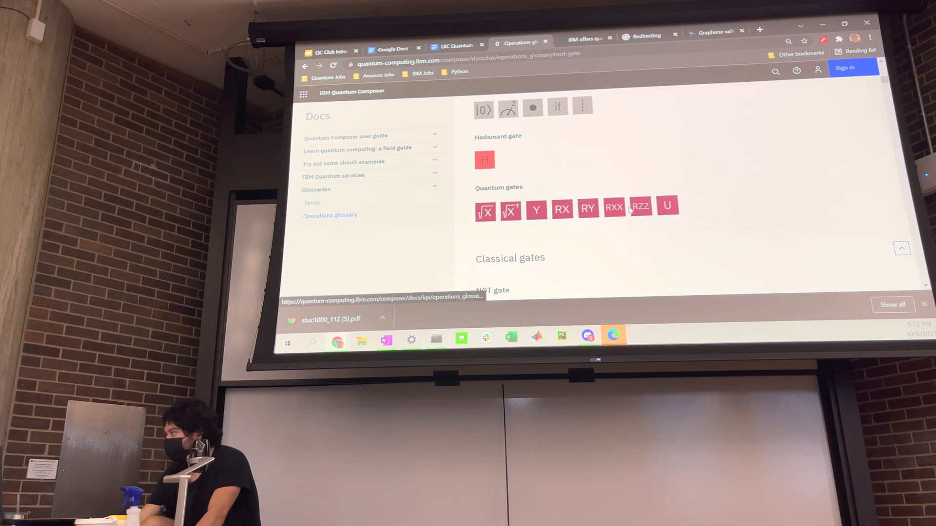
mouse_move(658, 138)
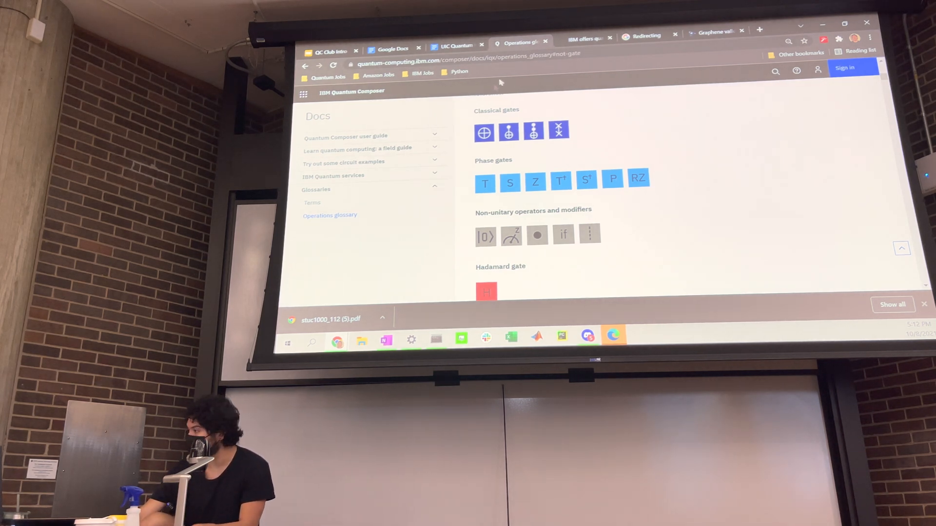
scroll(down, 3)
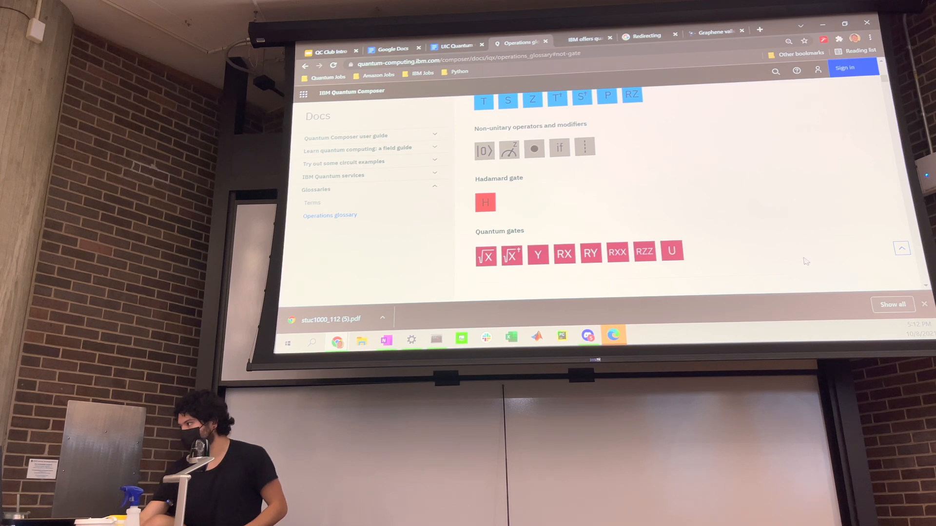
scroll(up, 3)
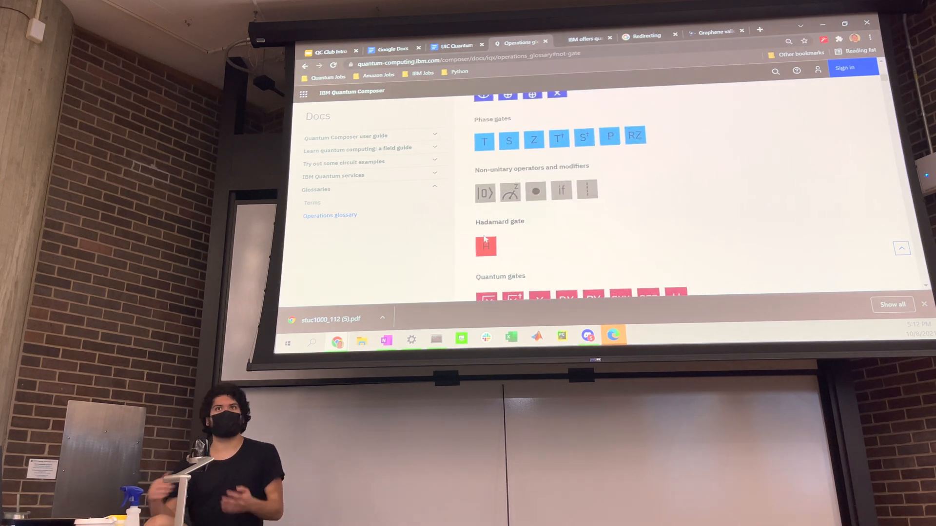
mouse_move(534, 286)
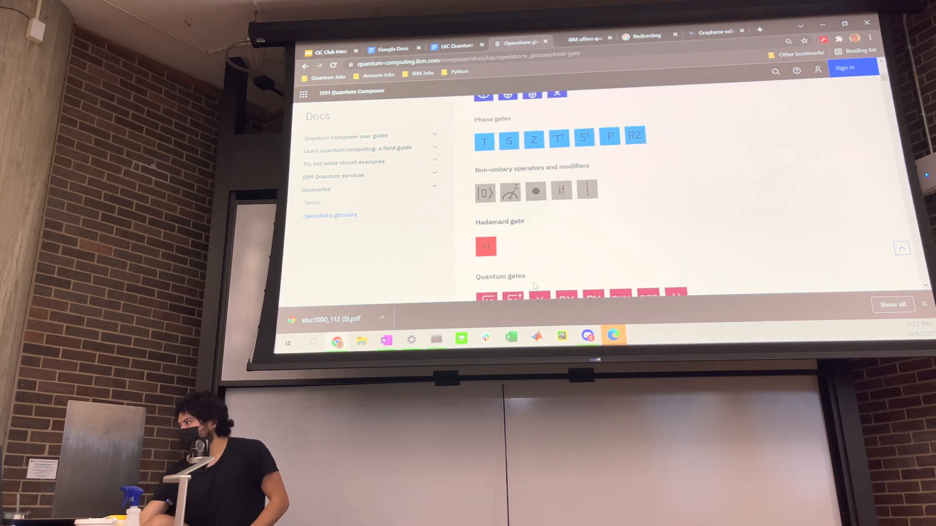
scroll(up, 3)
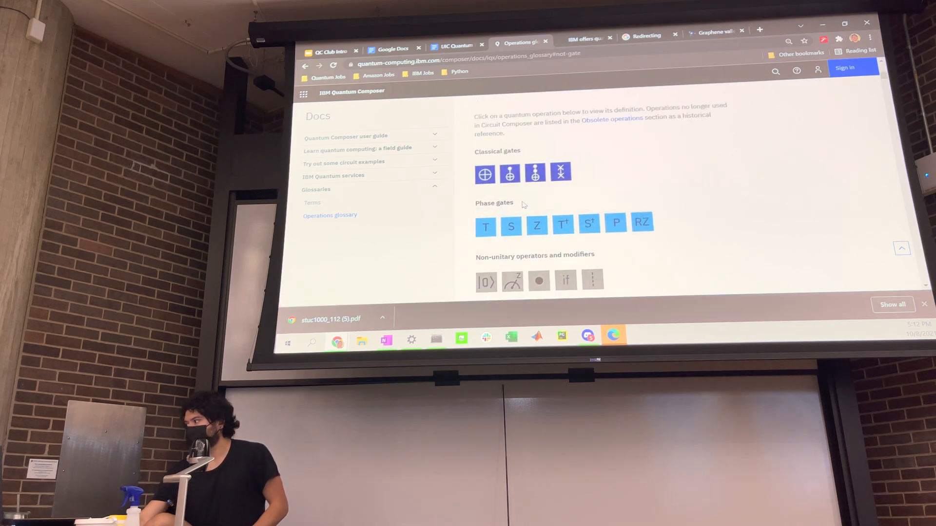
mouse_move(605, 230)
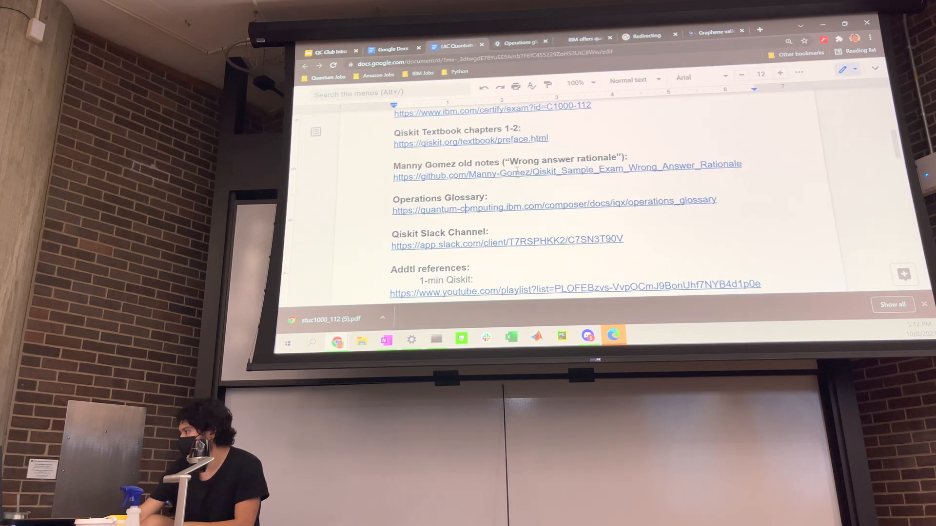
- Open the 1-min Qiskit YouTube playlist from the additional references
scroll(down, 3)
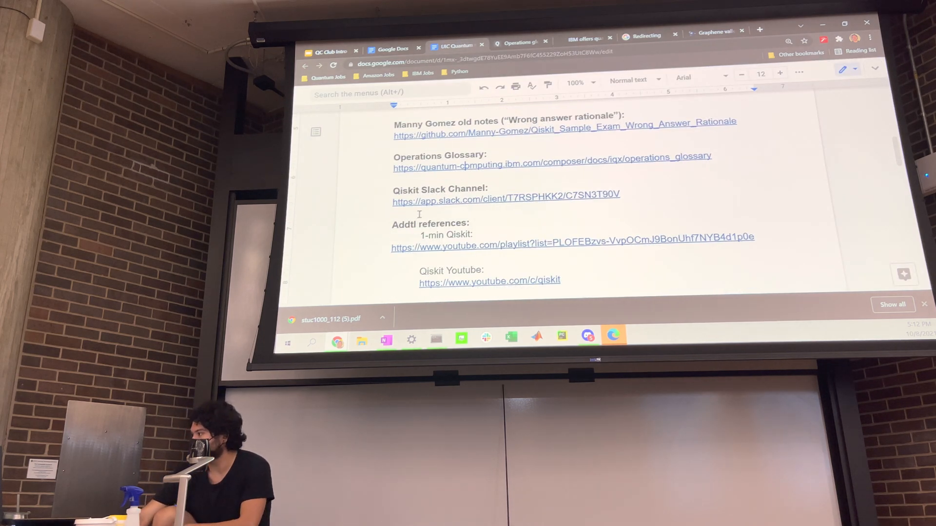
scroll(down, 3)
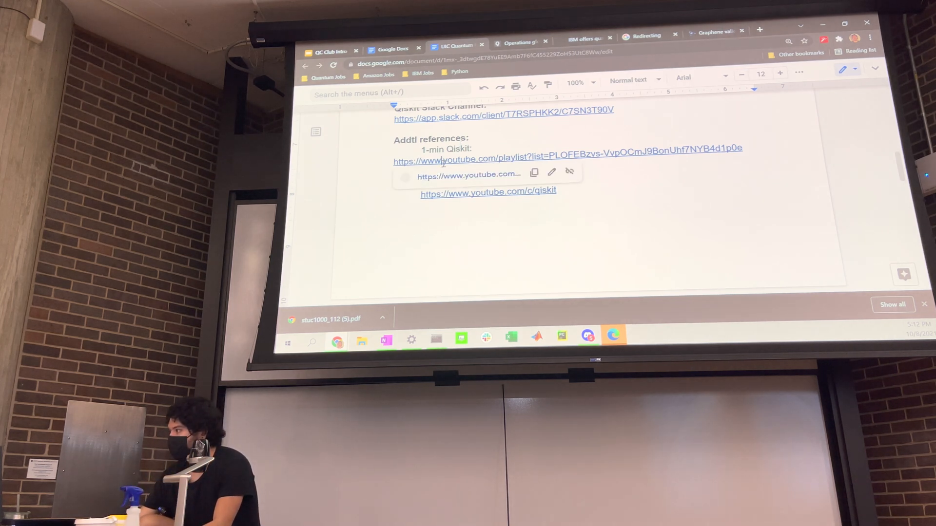
click(568, 161)
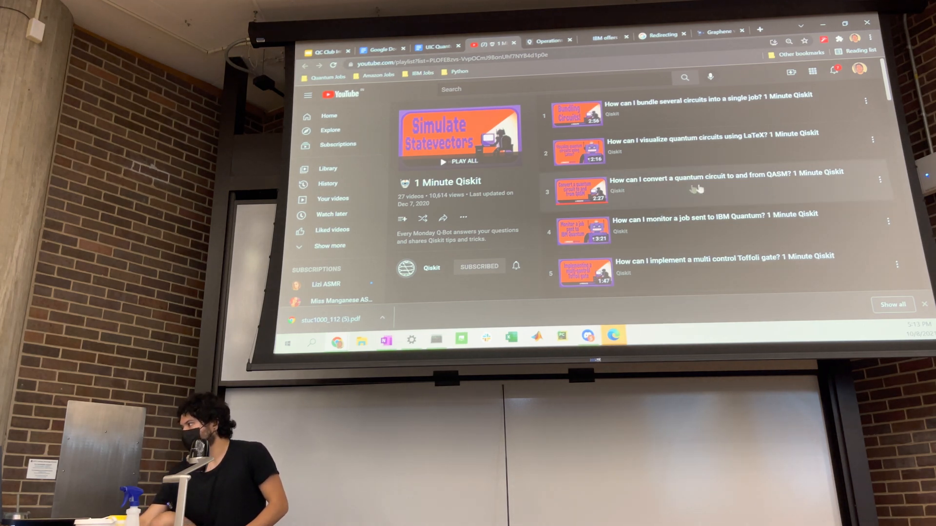
mouse_move(710, 179)
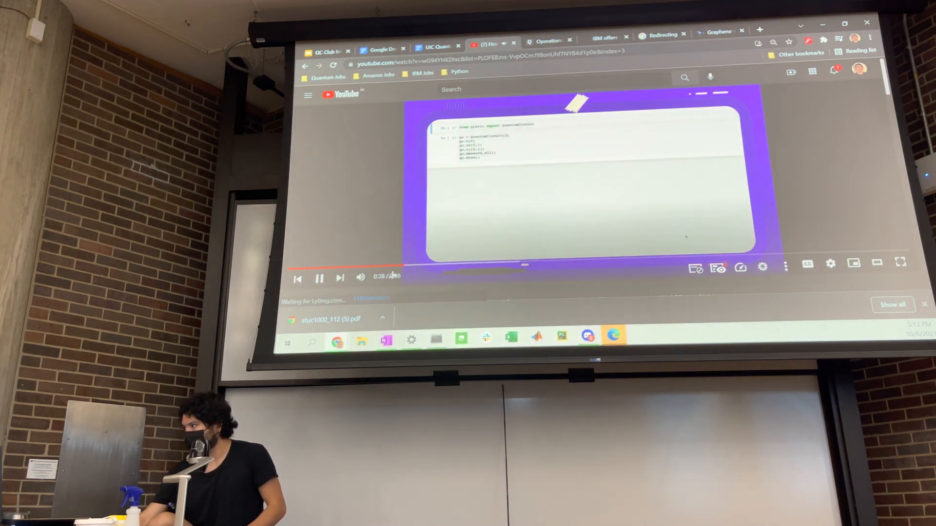
- Skip through the QASM conversion video's code examples, pausing near its end around 1:45
click(523, 265)
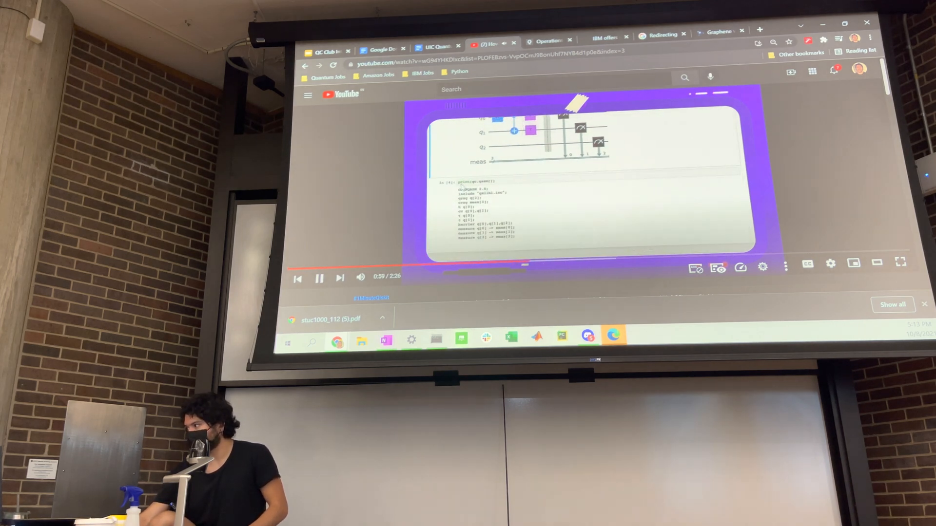
click(319, 278)
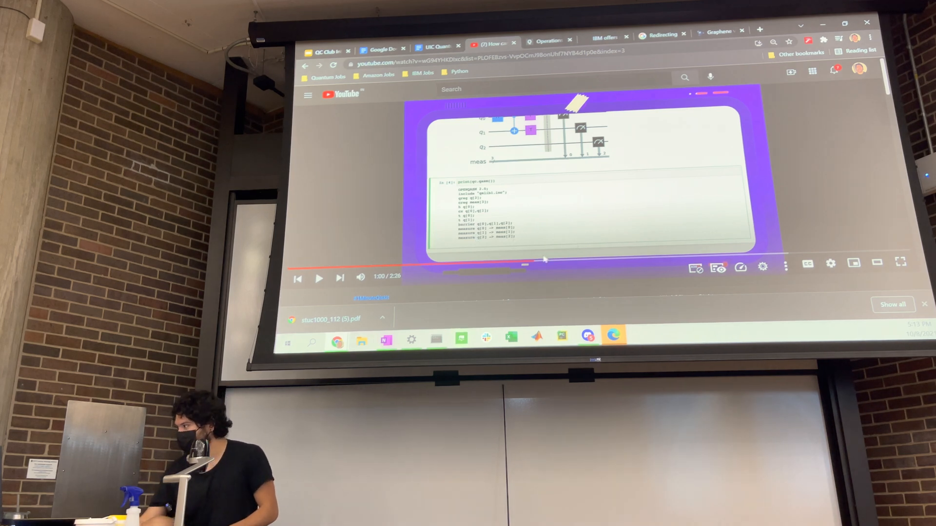
click(318, 278)
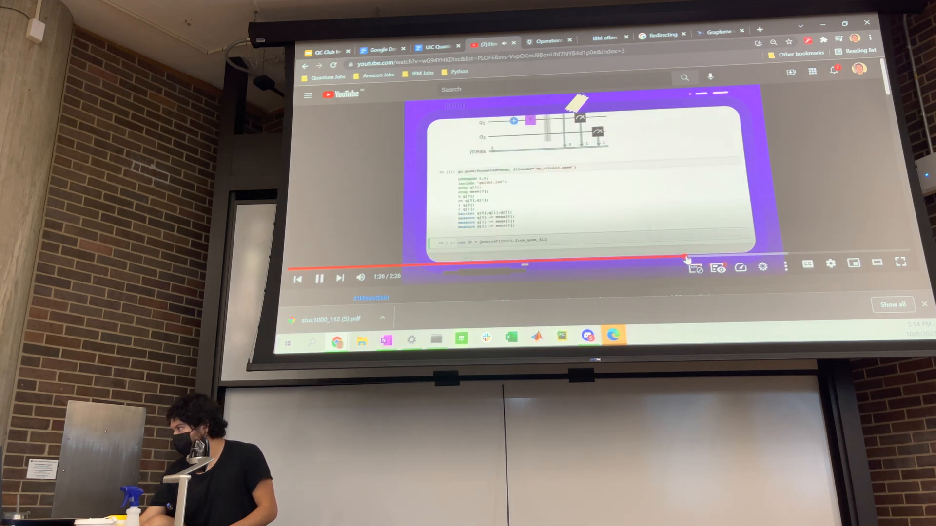
click(722, 256)
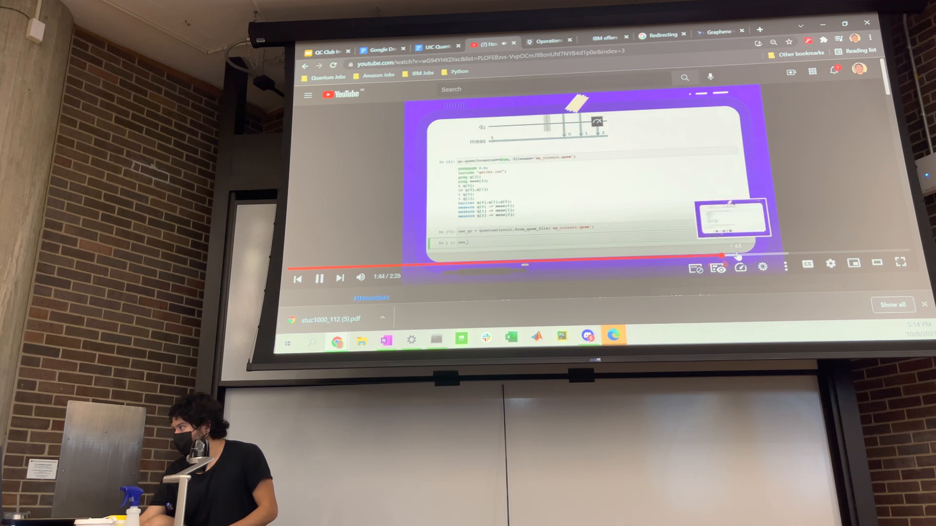
click(319, 277)
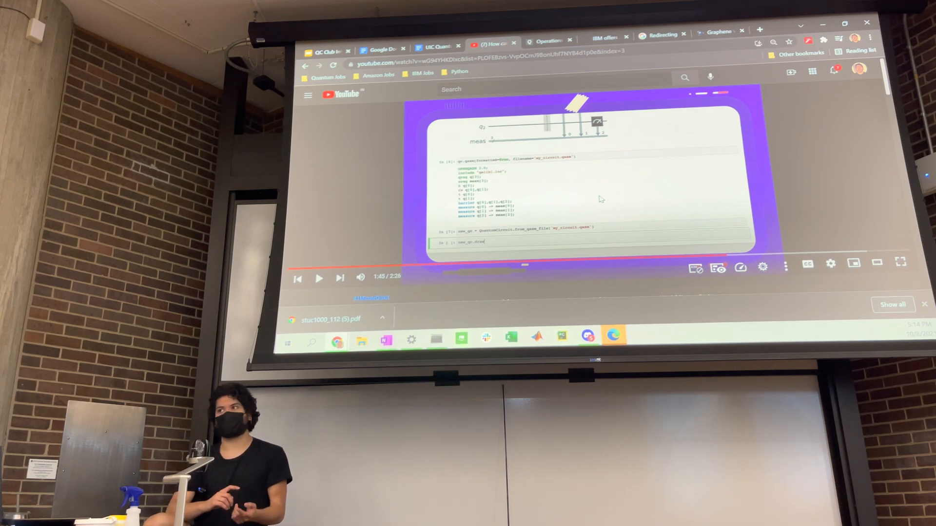
mouse_move(301, 123)
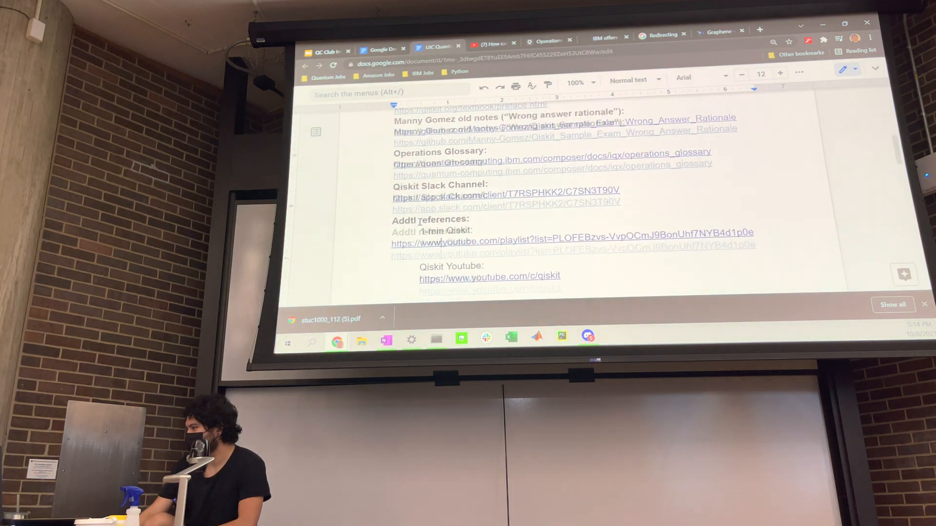
scroll(up, 3)
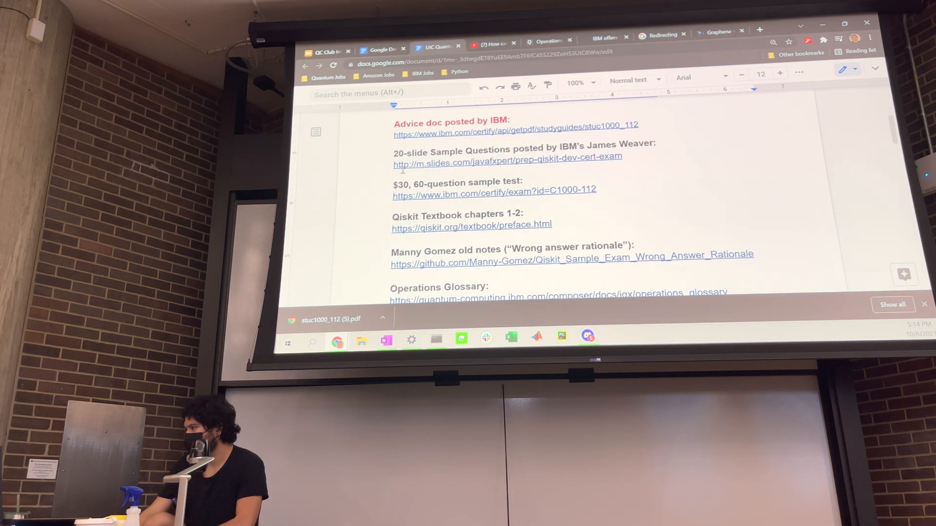
scroll(down, 3)
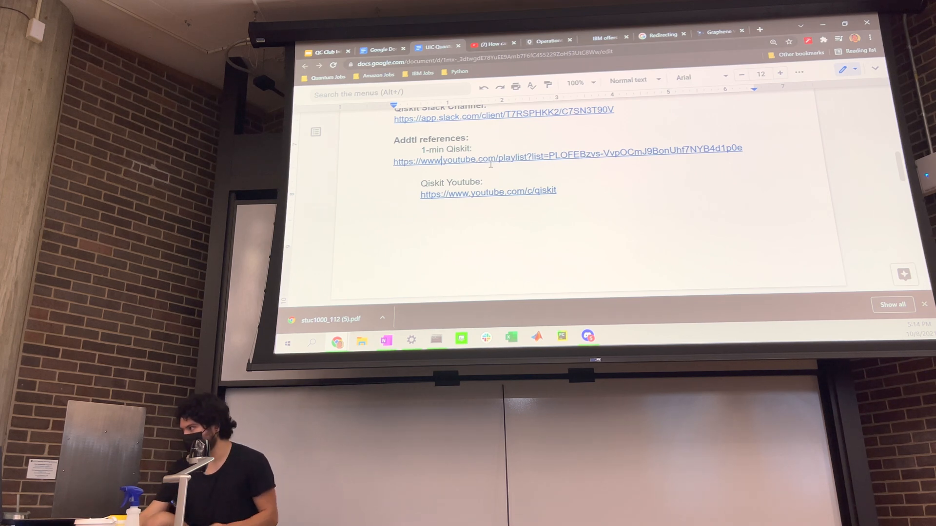
scroll(down, 3)
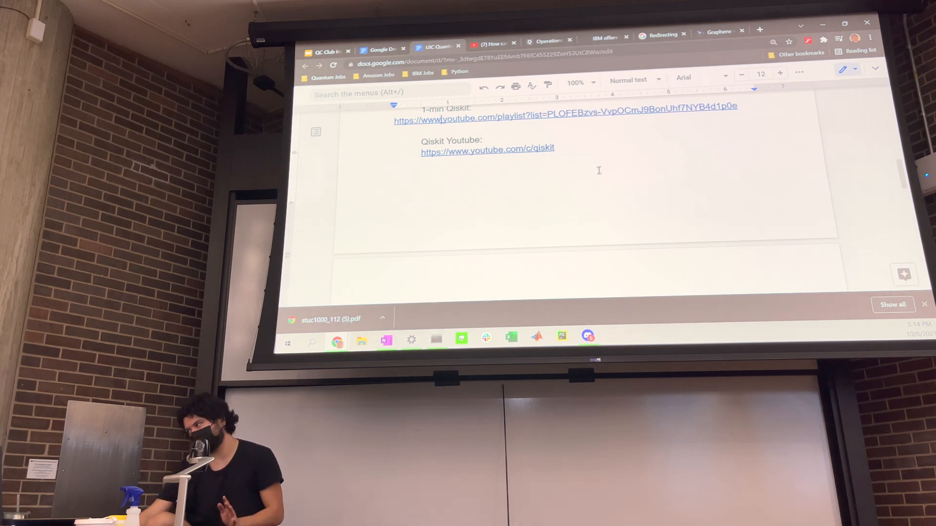
scroll(down, 3)
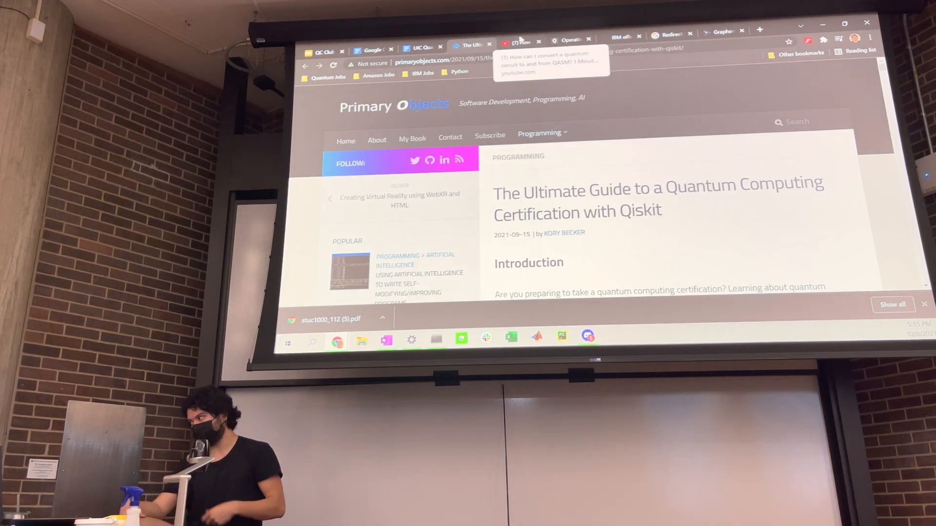
- Skim the certification guide article down through its topic list
scroll(down, 3)
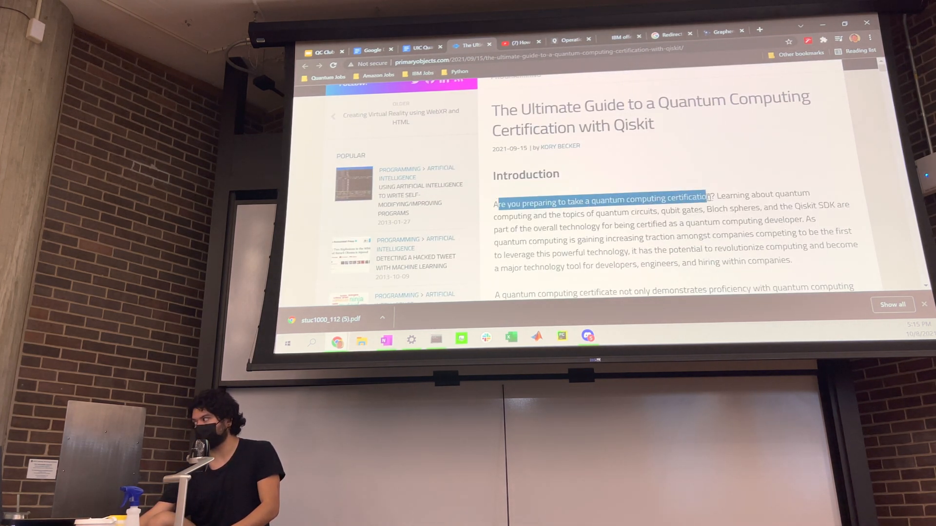
scroll(down, 3)
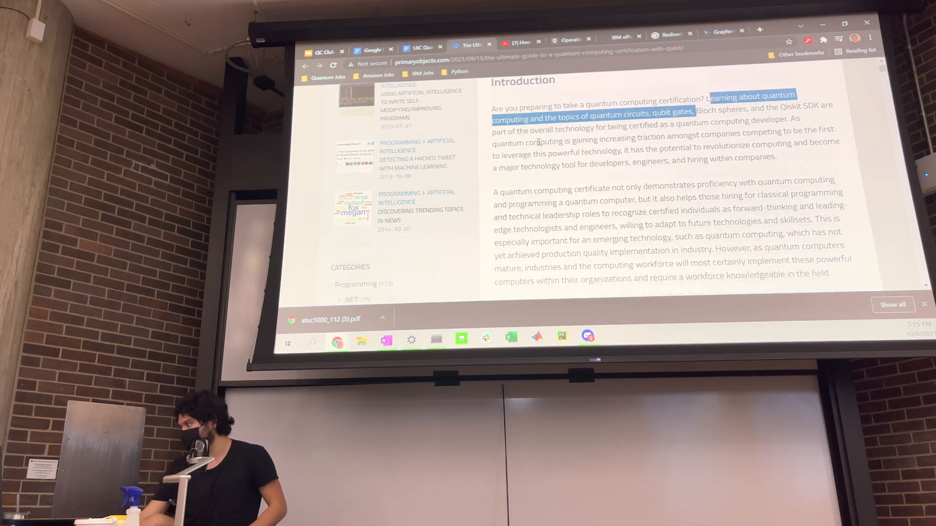
scroll(down, 3)
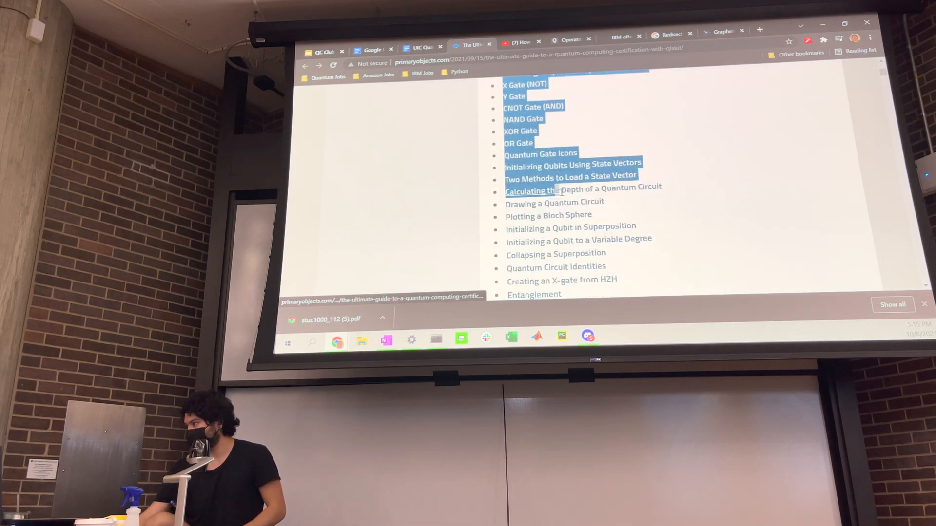
scroll(down, 3)
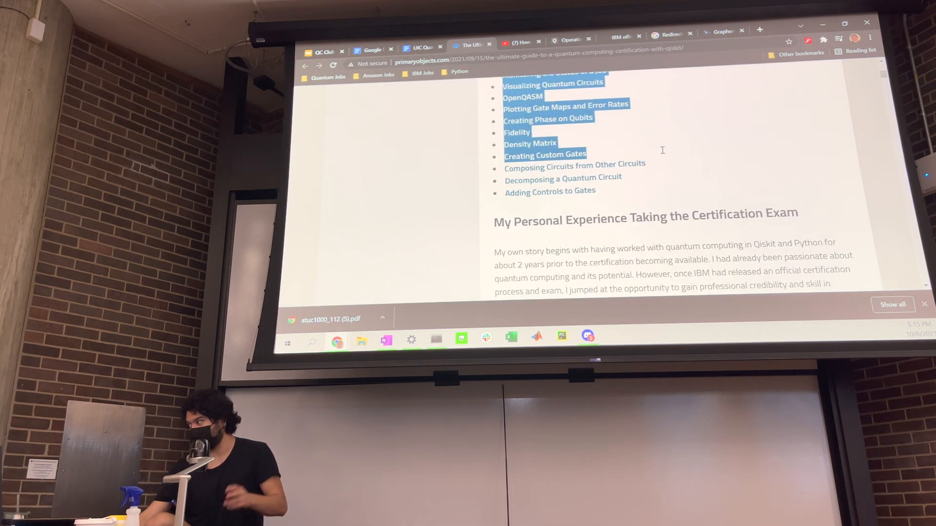
scroll(down, 3)
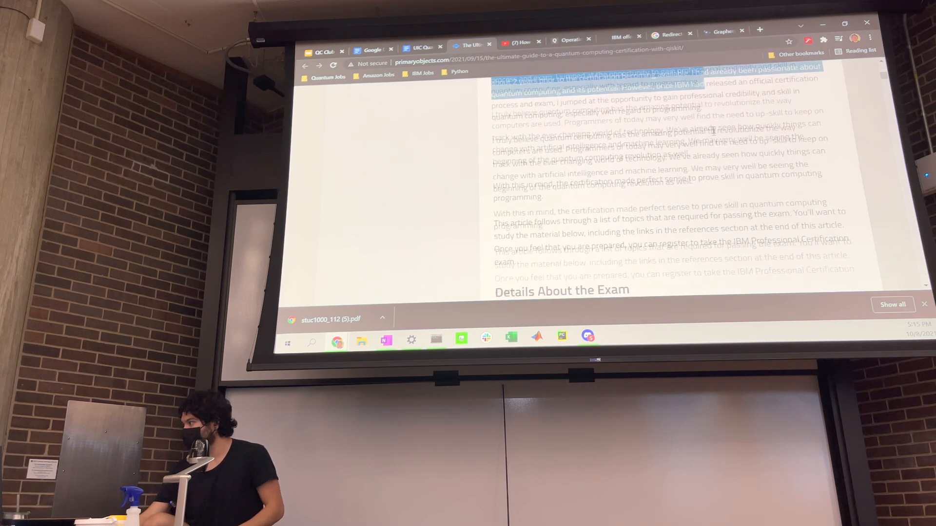
scroll(down, 3)
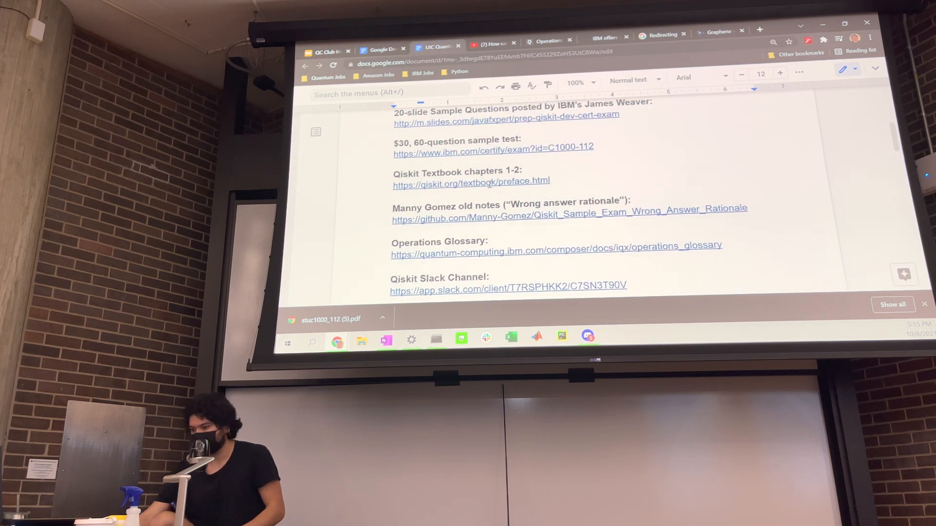
- Scroll the study guide once more and open the downloaded stuc1000_112 exam advice PDF
scroll(up, 3)
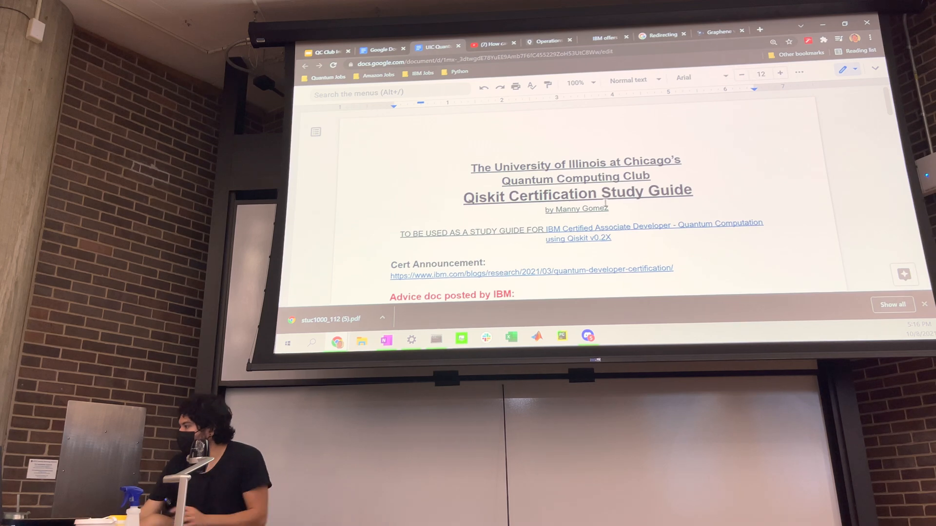
scroll(down, 3)
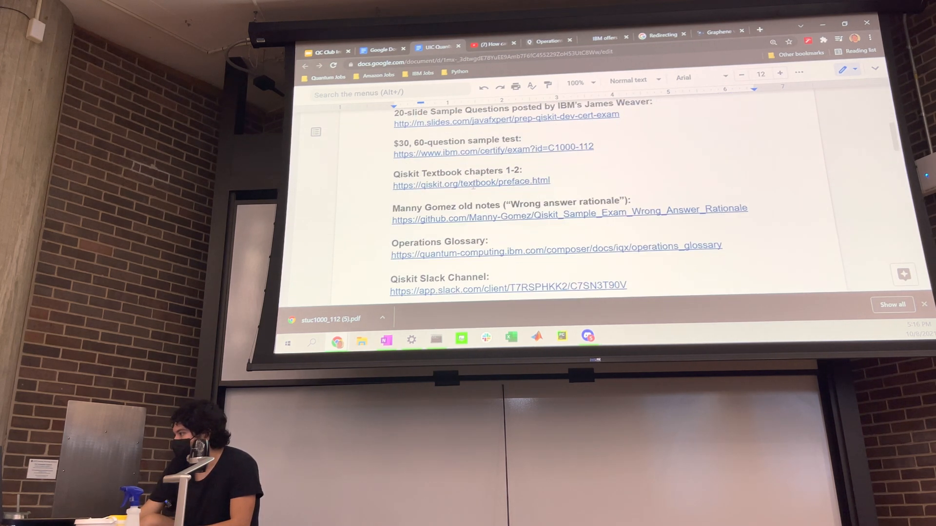
scroll(down, 3)
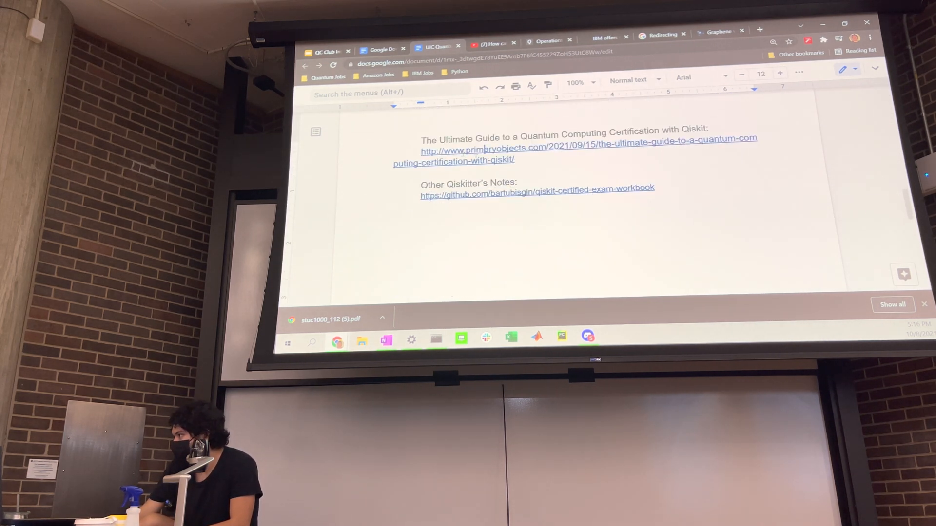
click(536, 195)
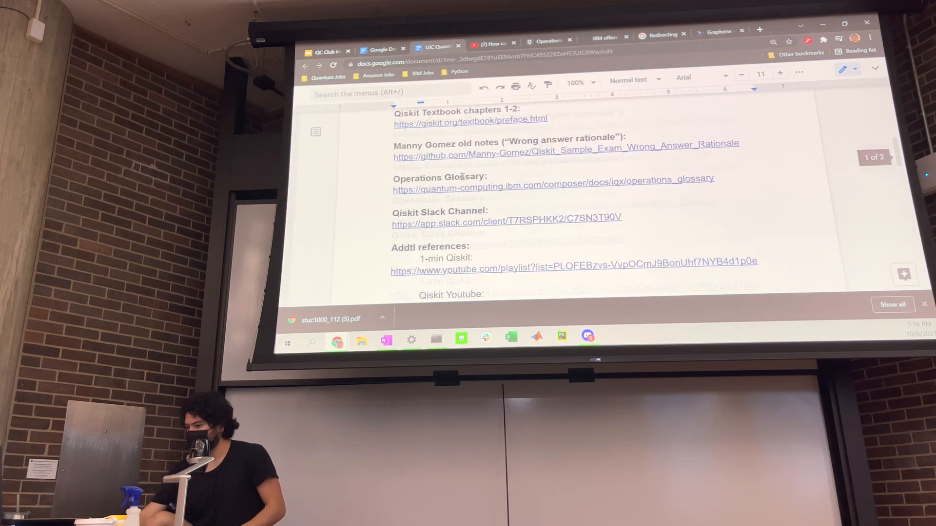
scroll(up, 3)
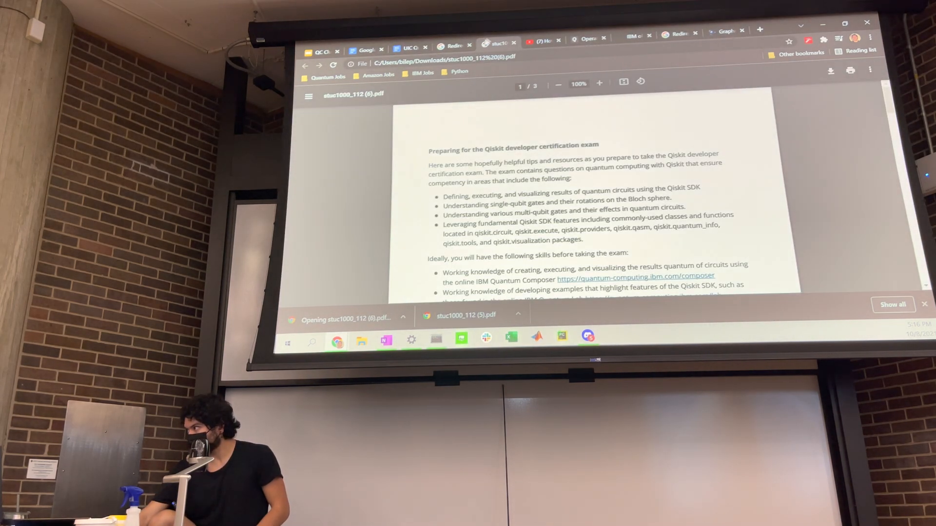
- Read IBM's exam advice PDF at 125% zoom from the competency list to the preparation path
click(599, 82)
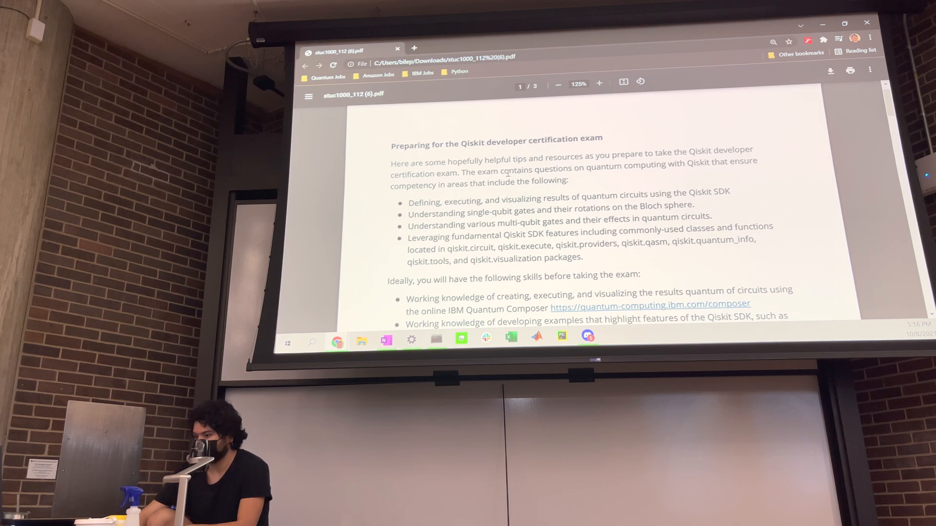
drag(421, 160, 458, 174)
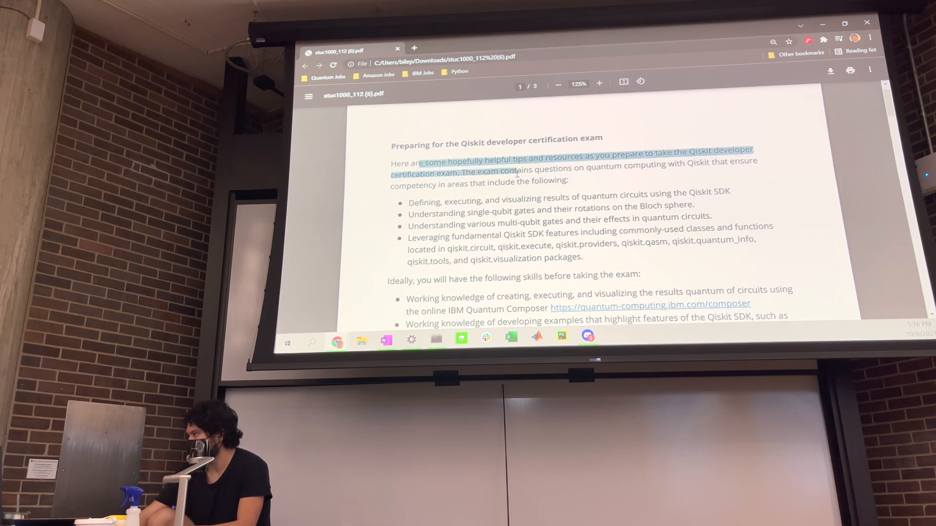
scroll(down, 3)
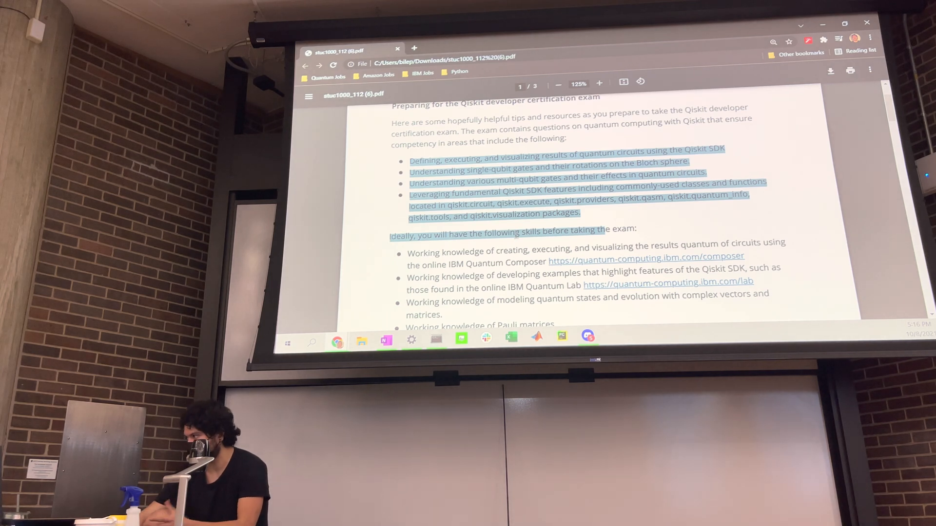
scroll(down, 3)
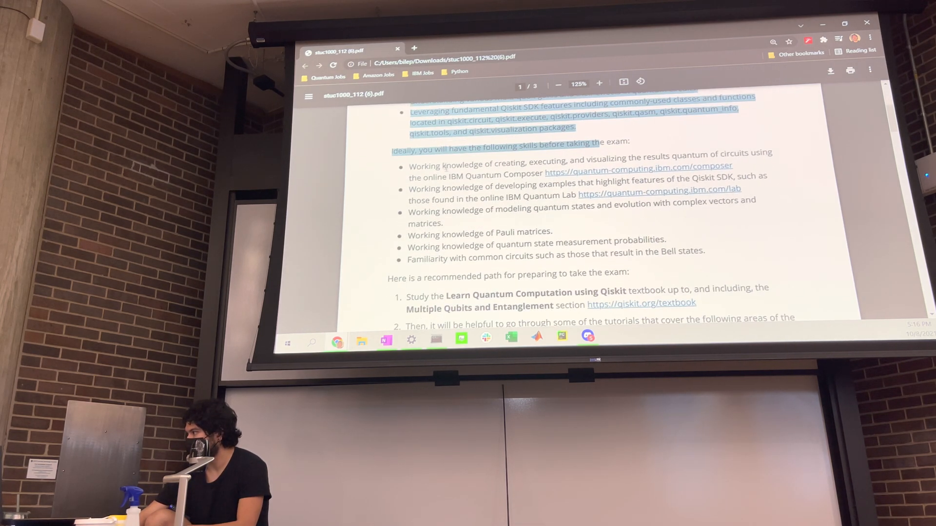
scroll(up, 3)
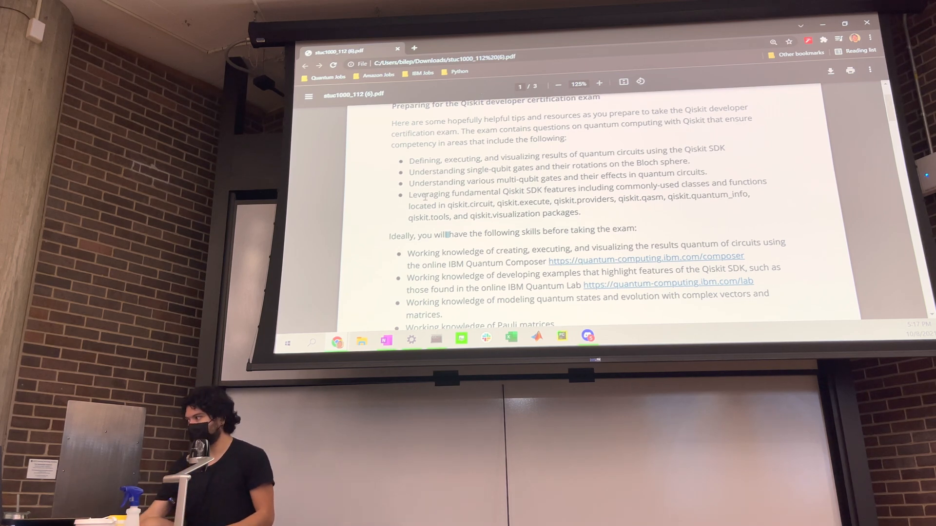
scroll(down, 3)
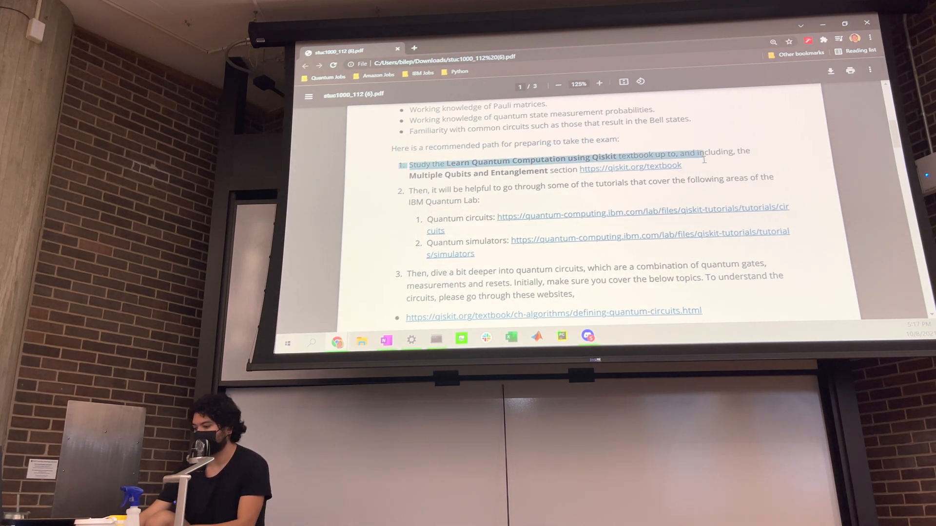
mouse_move(549, 154)
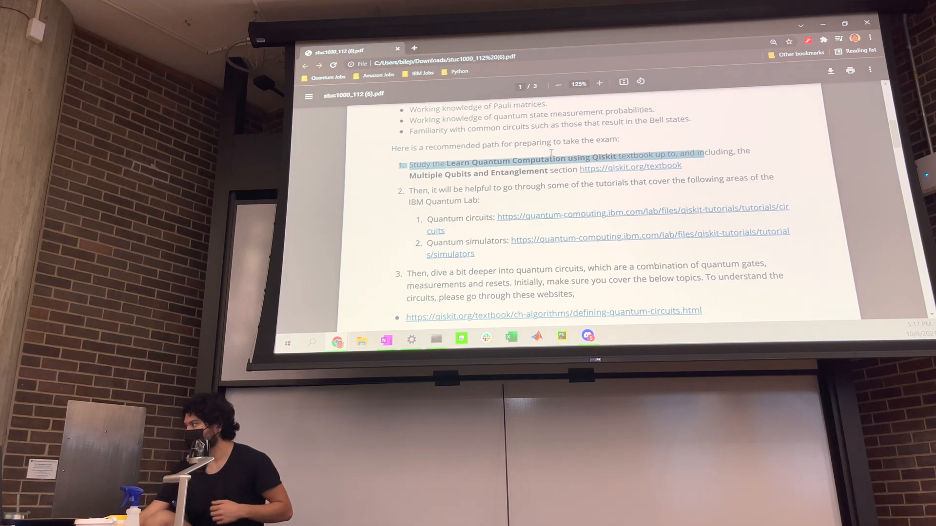
scroll(down, 3)
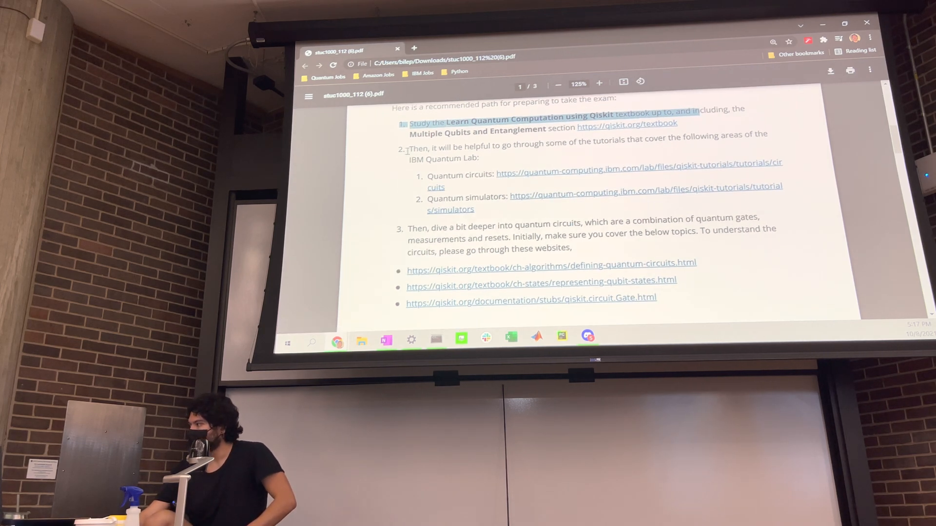
scroll(down, 3)
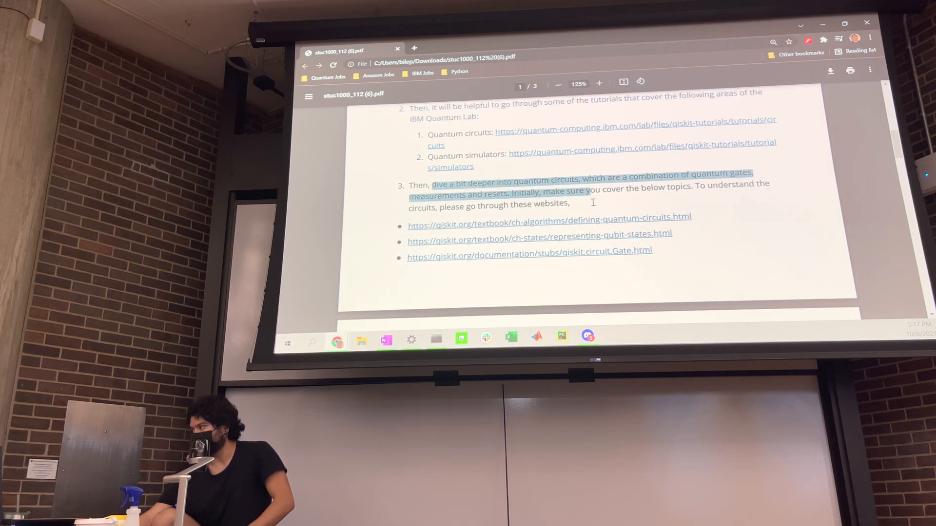
scroll(down, 3)
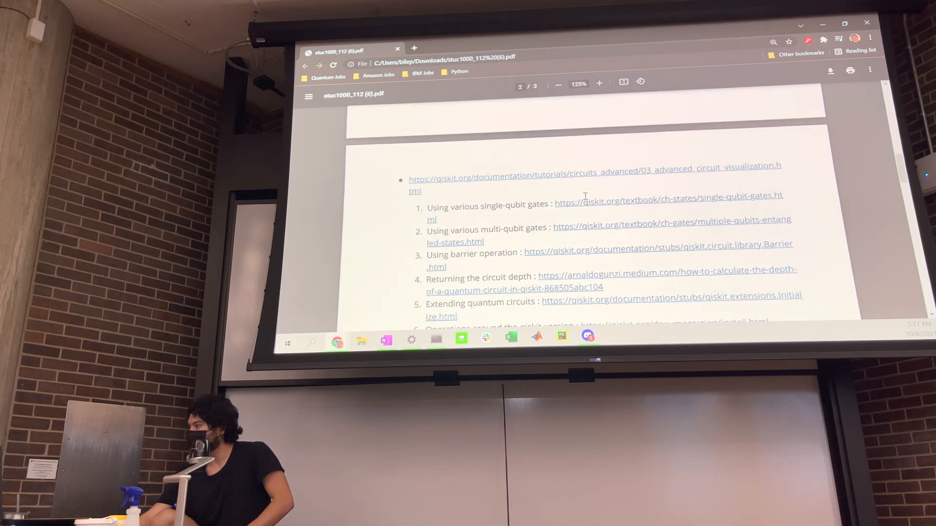
scroll(up, 3)
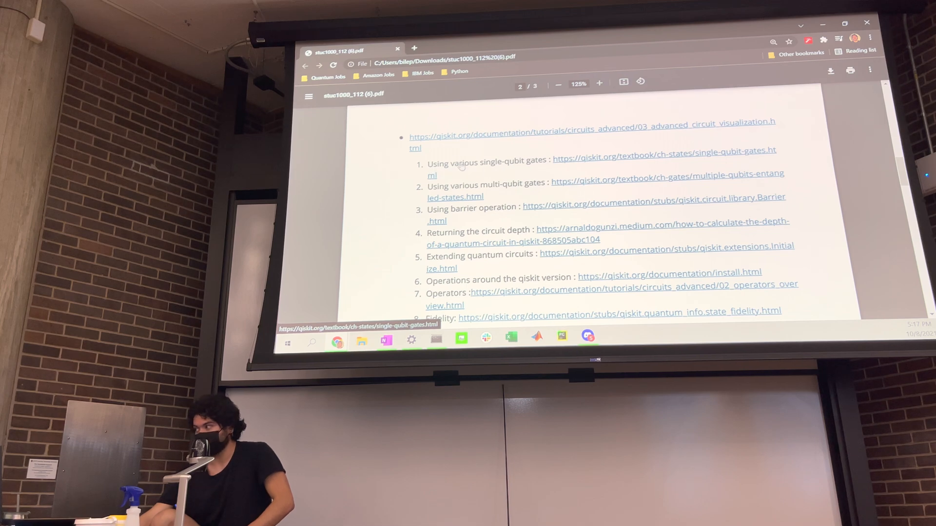
scroll(down, 3)
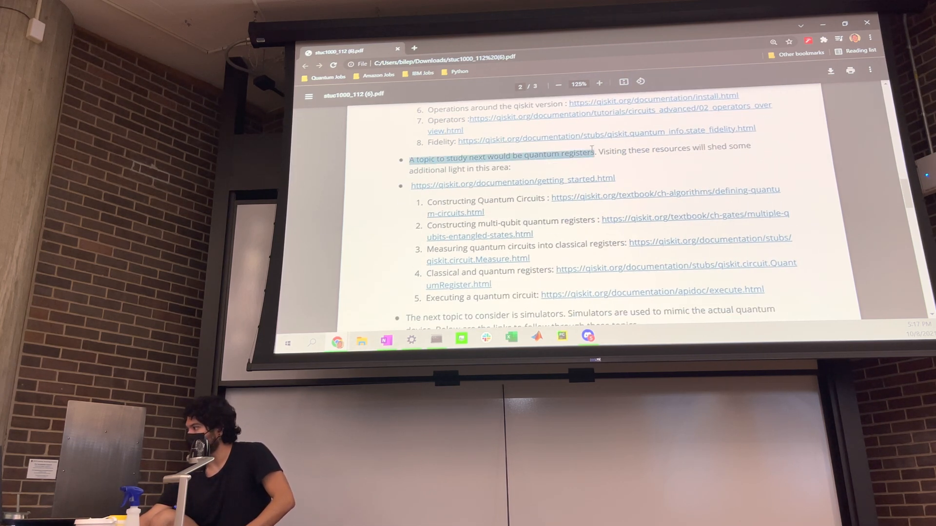
scroll(down, 3)
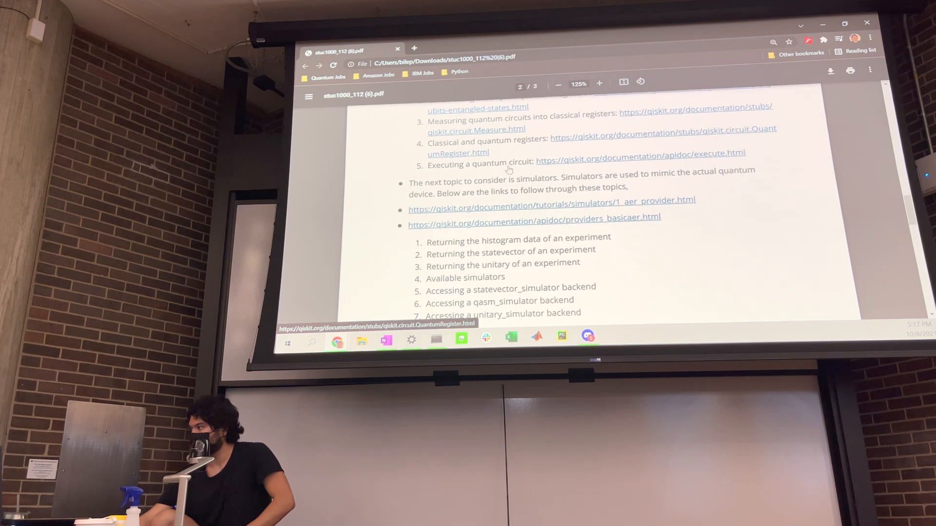
scroll(down, 3)
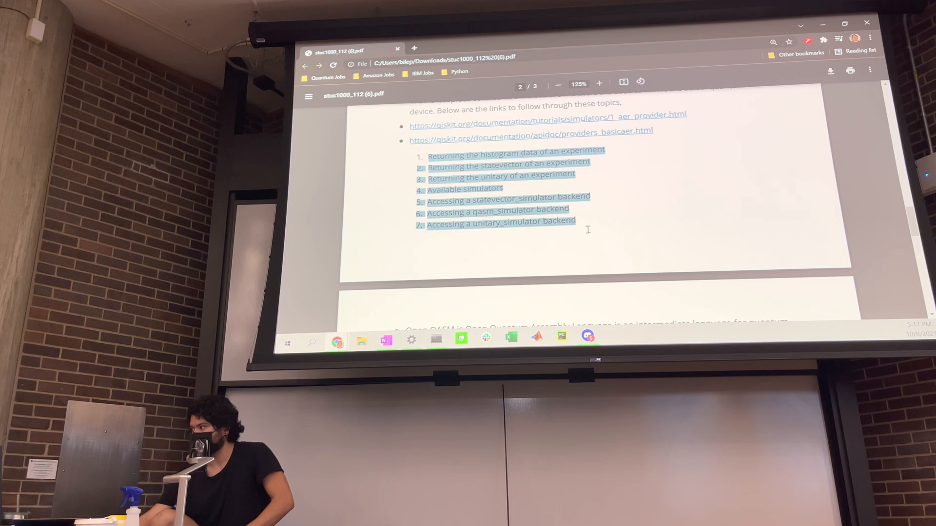
scroll(down, 3)
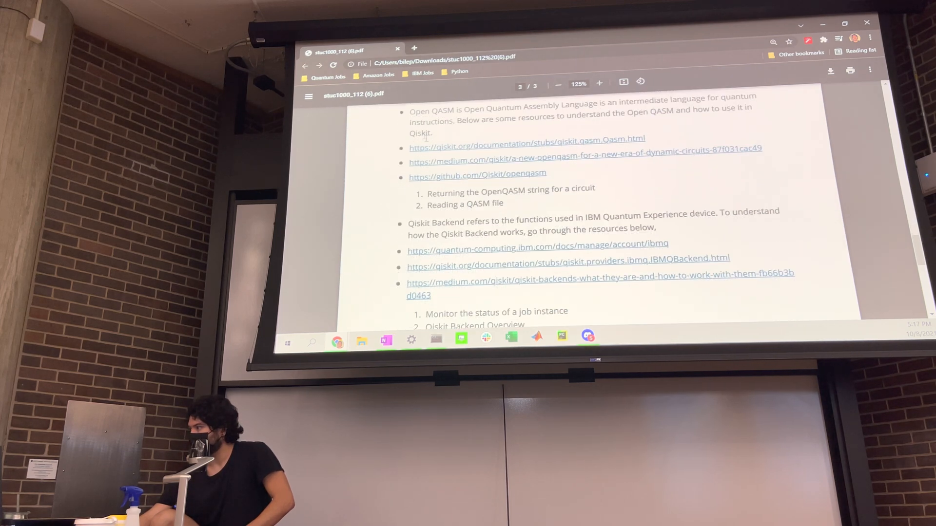
scroll(down, 3)
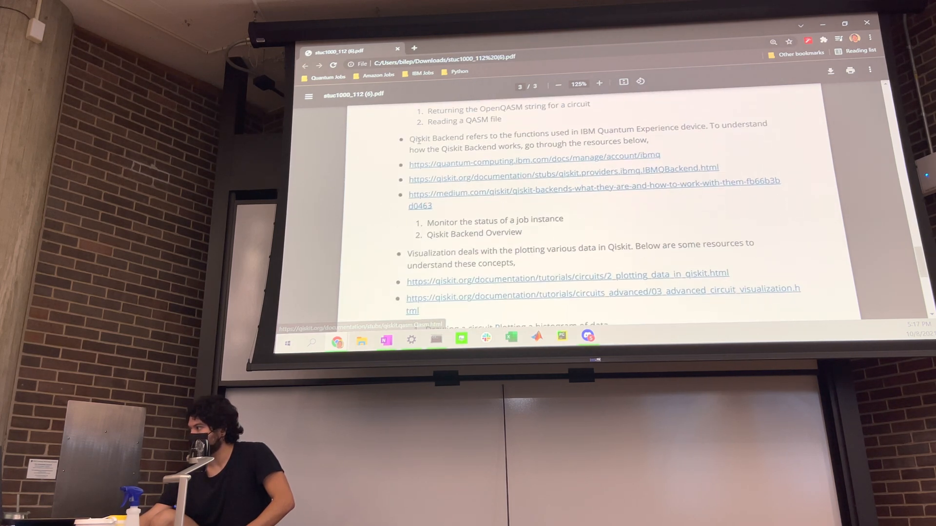
scroll(down, 3)
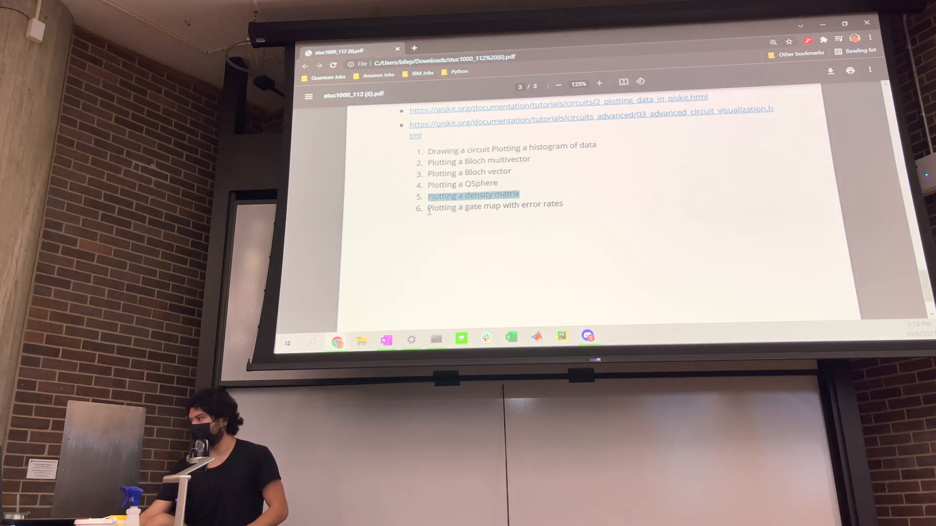
scroll(down, 3)
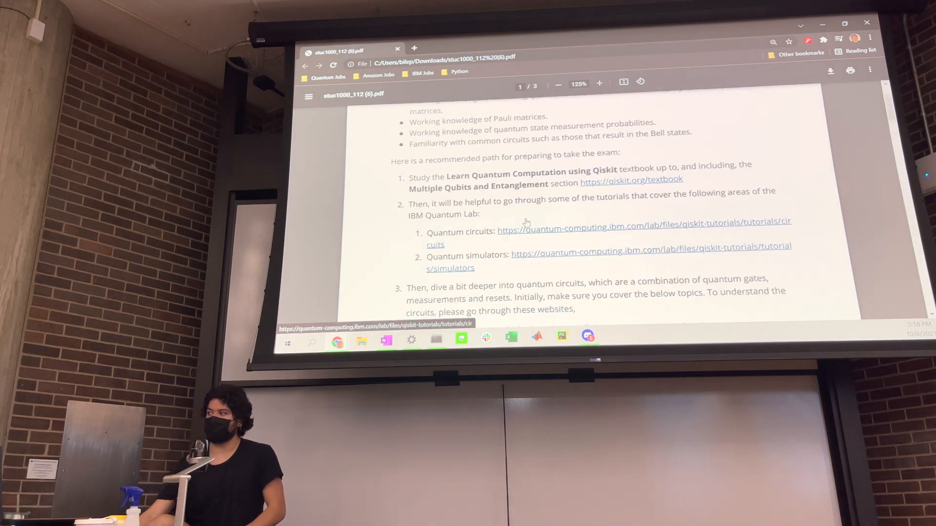
scroll(up, 3)
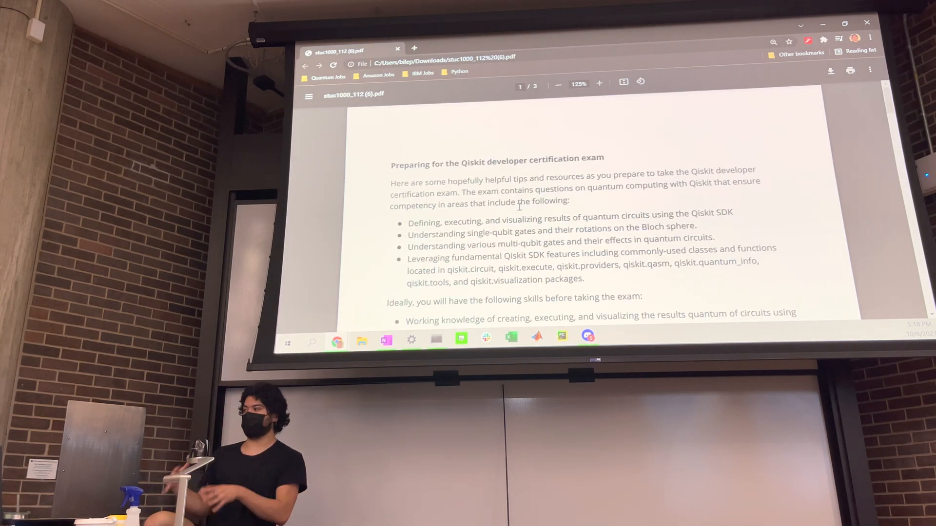